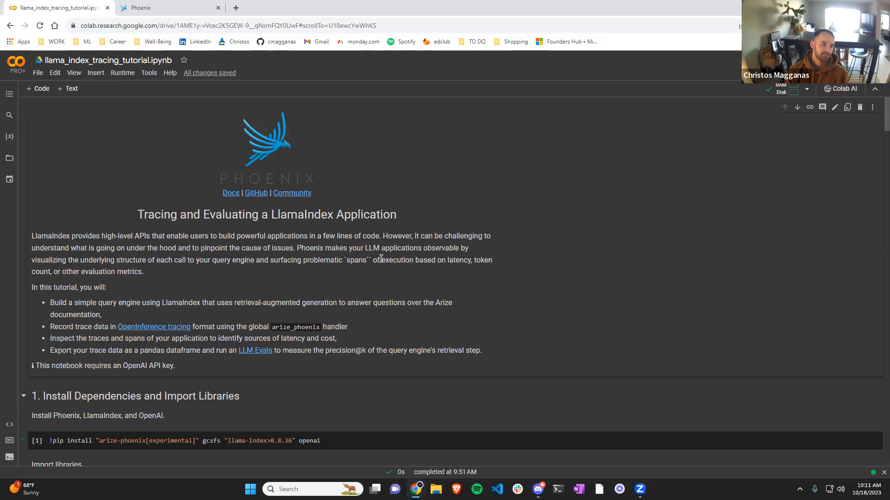
mouse_move(118, 233)
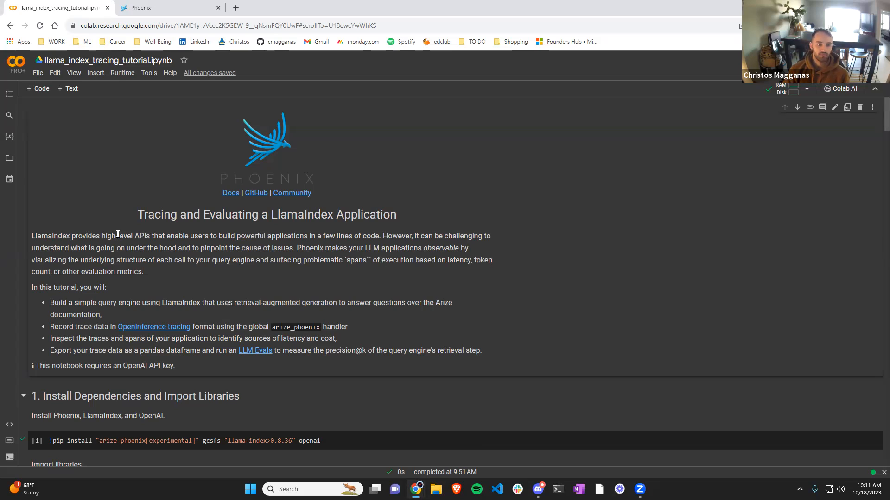
mouse_move(246, 283)
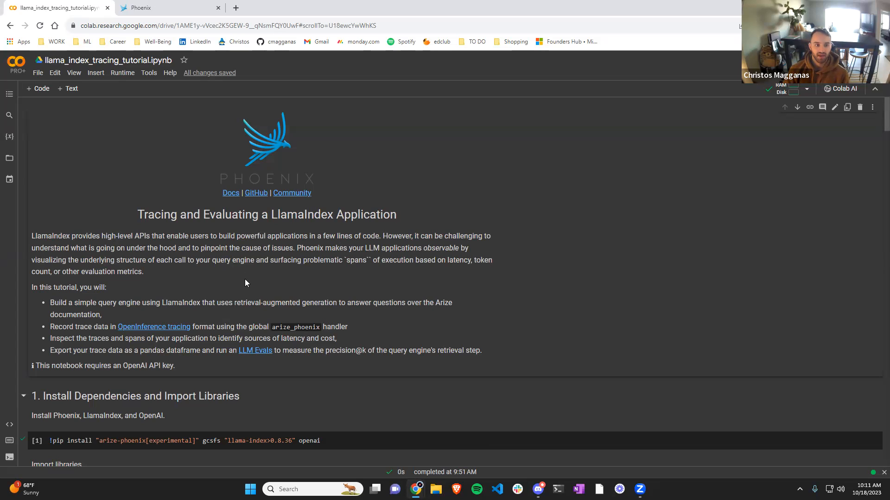
mouse_move(346, 297)
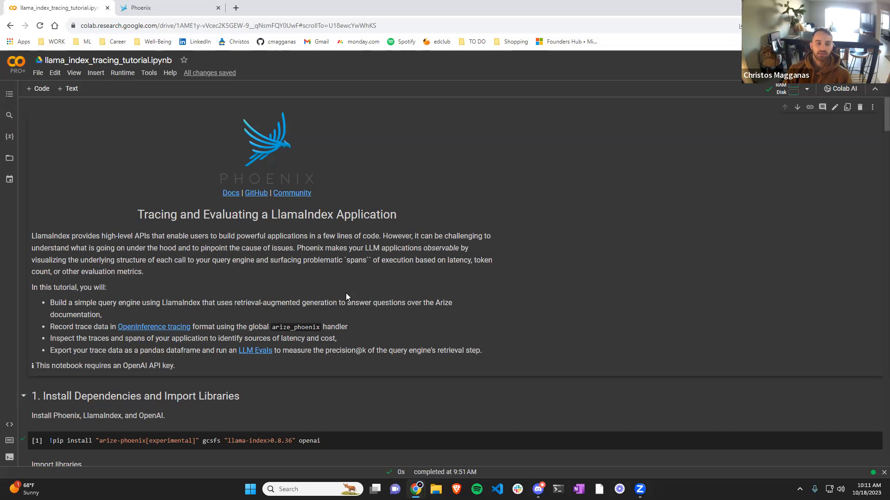
mouse_move(349, 288)
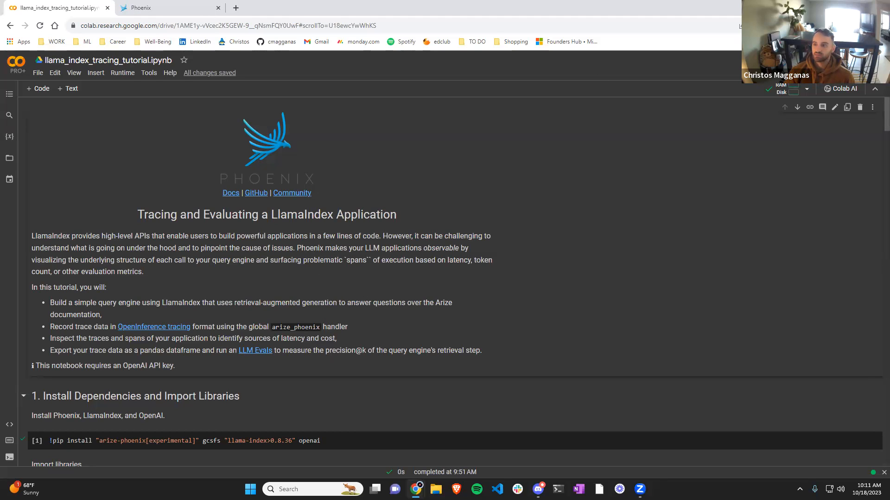
mouse_move(710, 78)
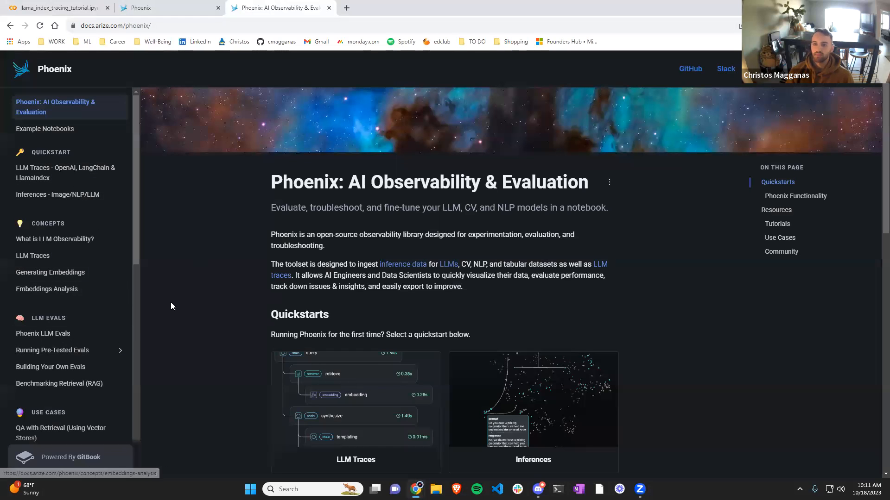
mouse_move(46, 289)
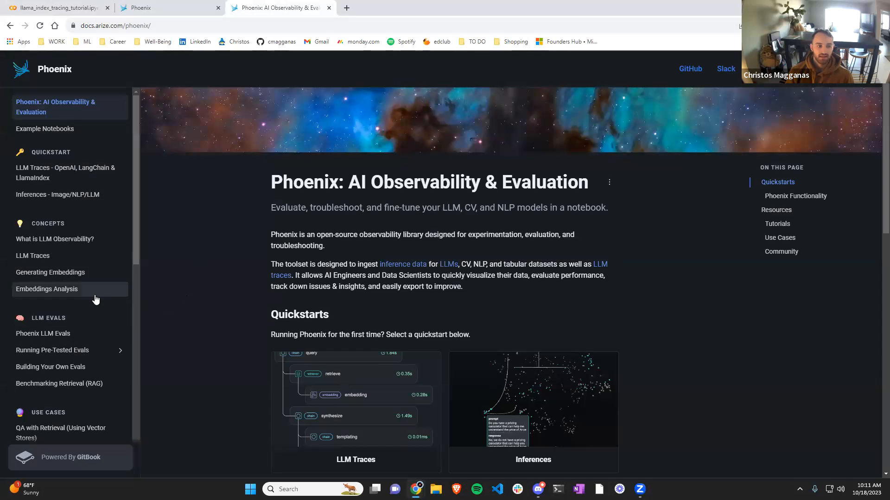
mouse_move(147, 297)
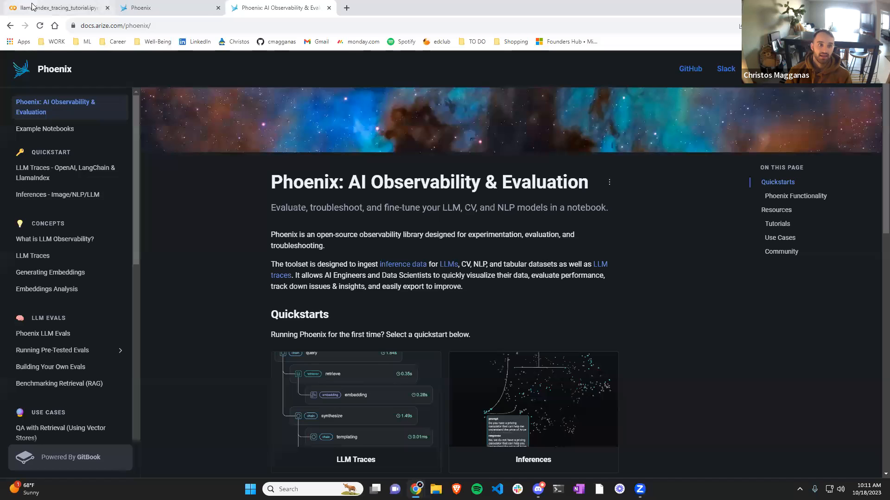
mouse_move(53, 7)
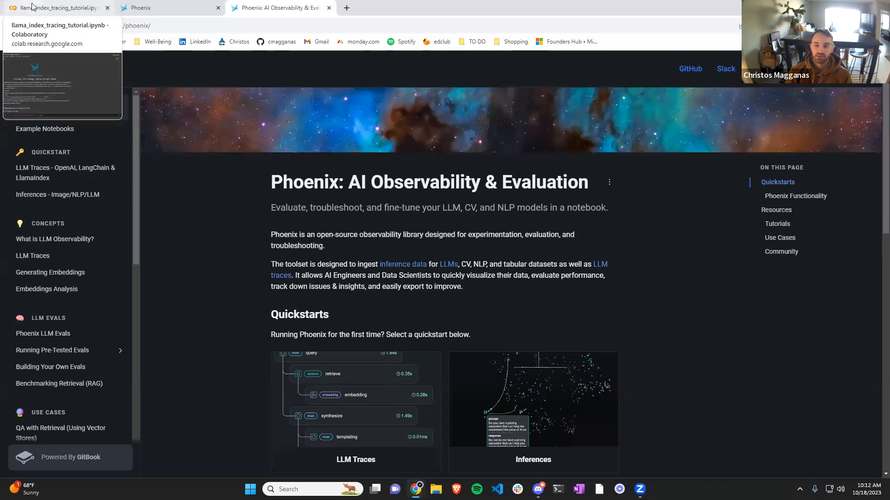
Step: Return from the Phoenix docs to the llama_index_tracing_tutorial.ipynb notebook
click(54, 8)
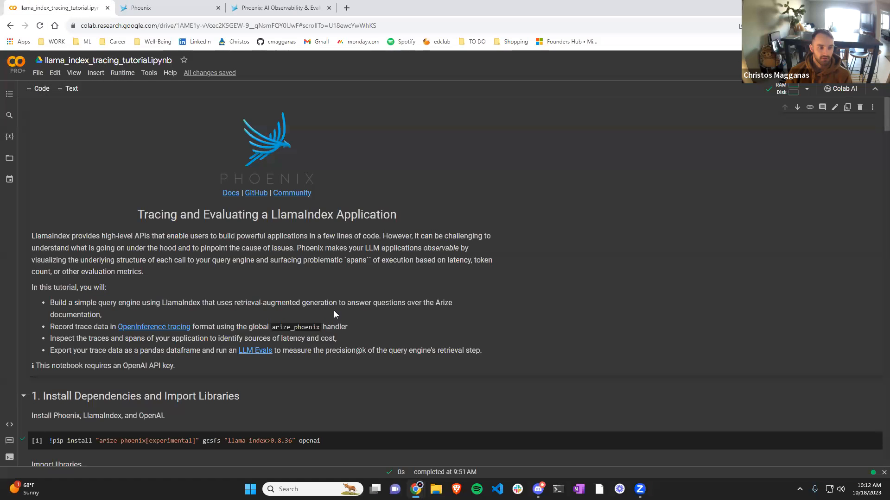
Step: Scroll past the install and imports cells to the Launch Phoenix cell's app link
scroll(down, 3)
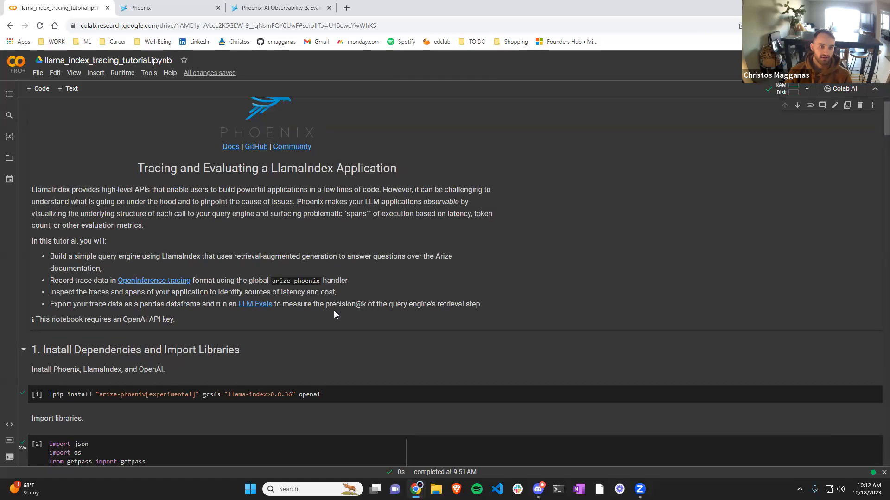
mouse_move(363, 391)
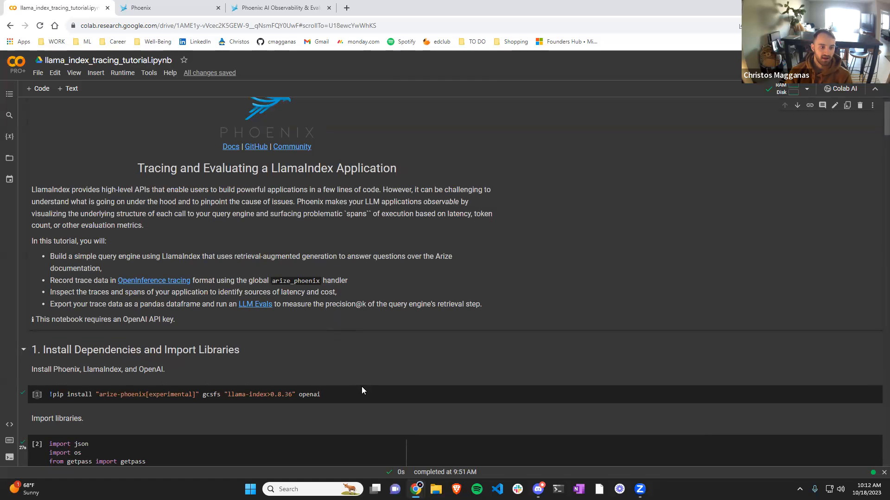
scroll(down, 3)
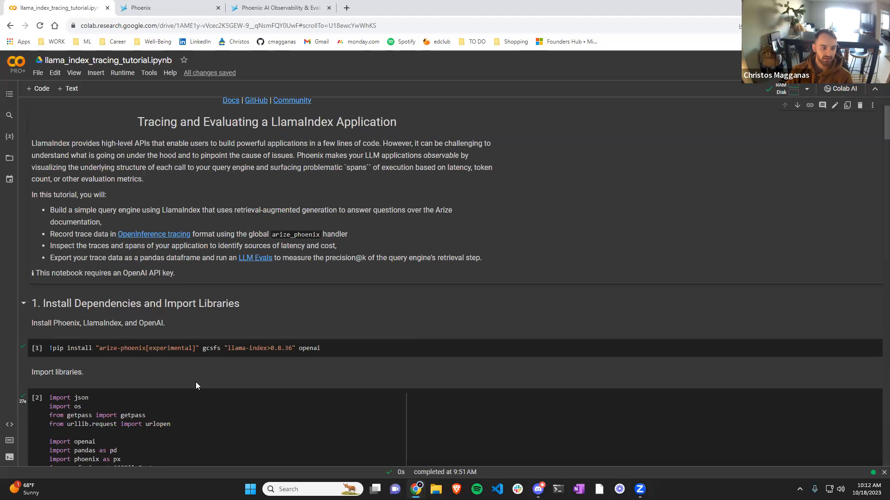
scroll(down, 3)
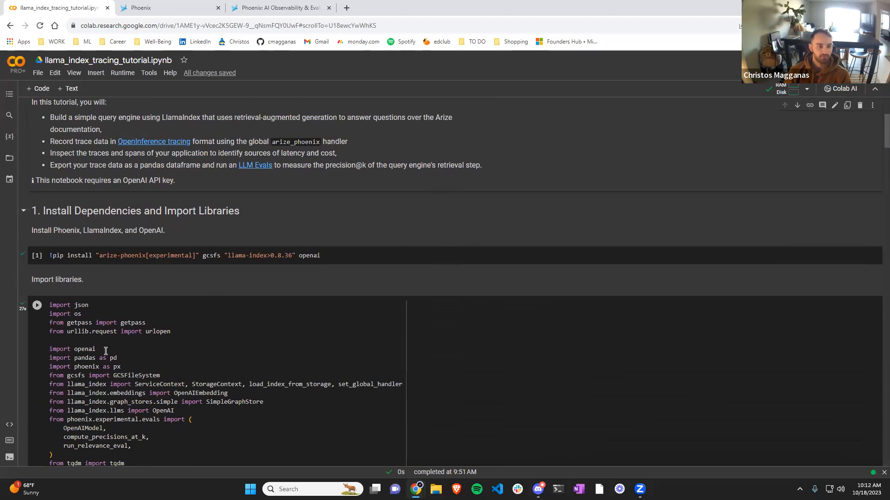
scroll(down, 3)
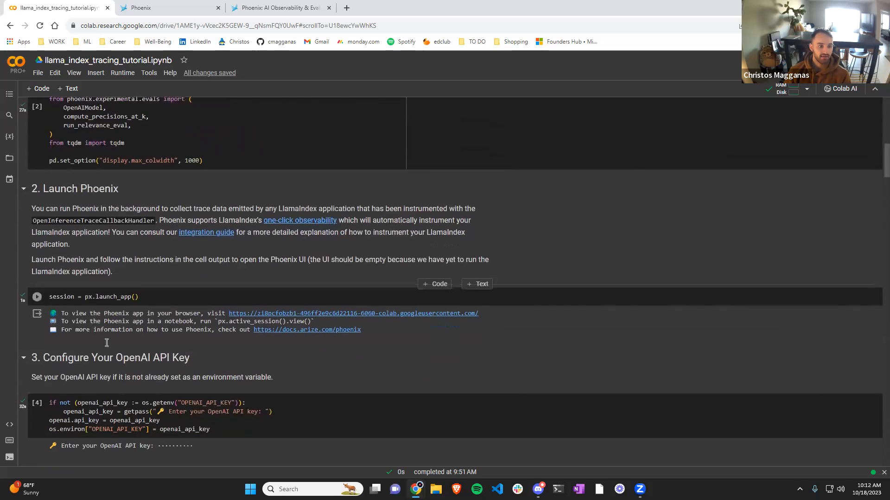
scroll(down, 3)
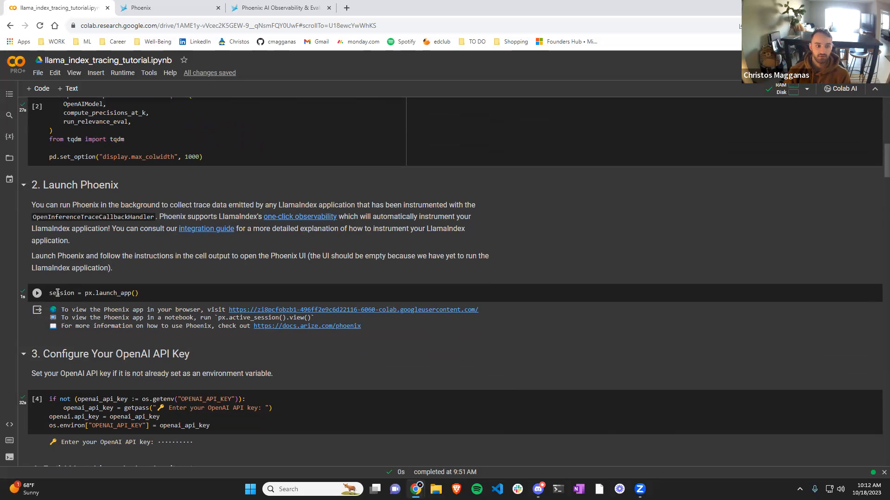
mouse_move(283, 312)
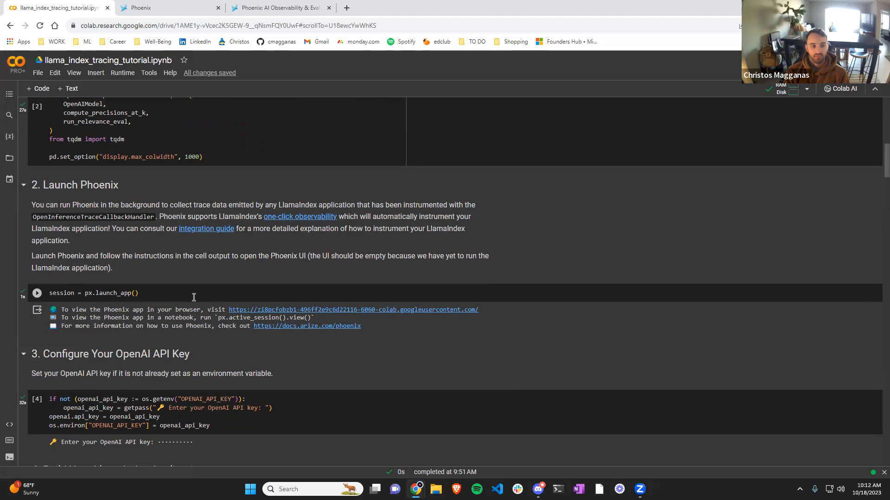
mouse_move(290, 298)
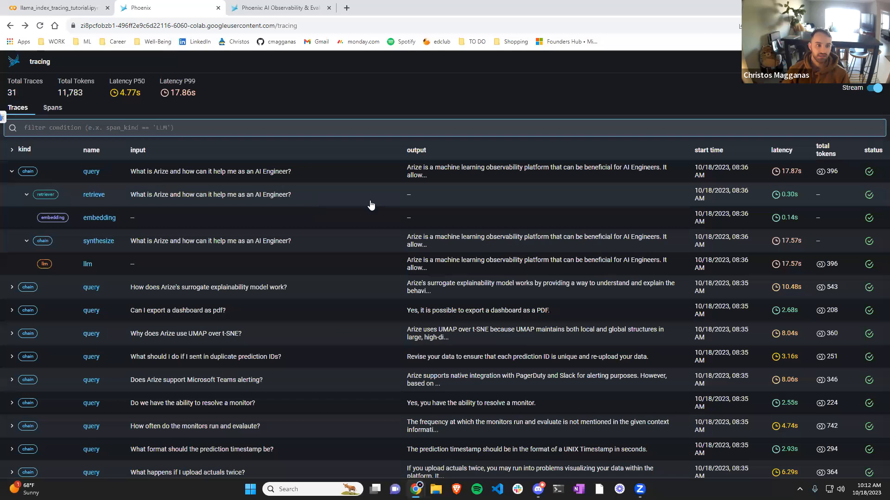
mouse_move(351, 194)
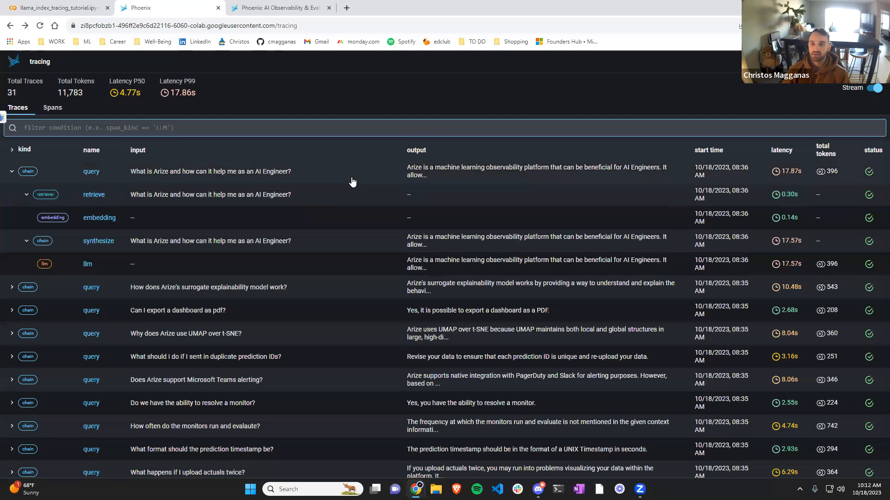
mouse_move(360, 260)
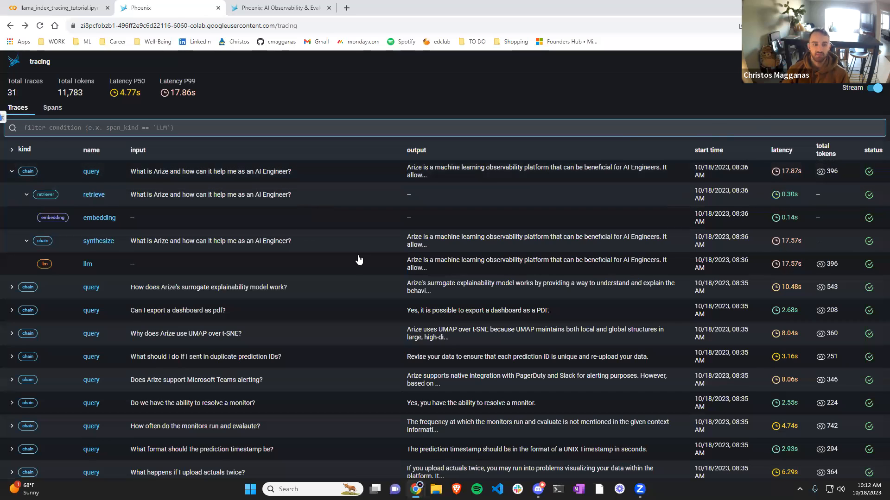
mouse_move(227, 223)
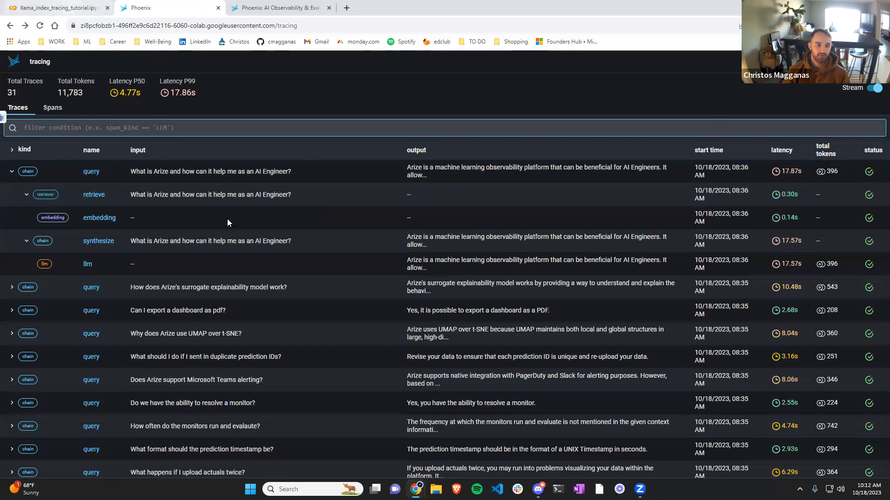
Step: Leave Phoenix's 31-trace tracing page and return to the Colab notebook
click(54, 8)
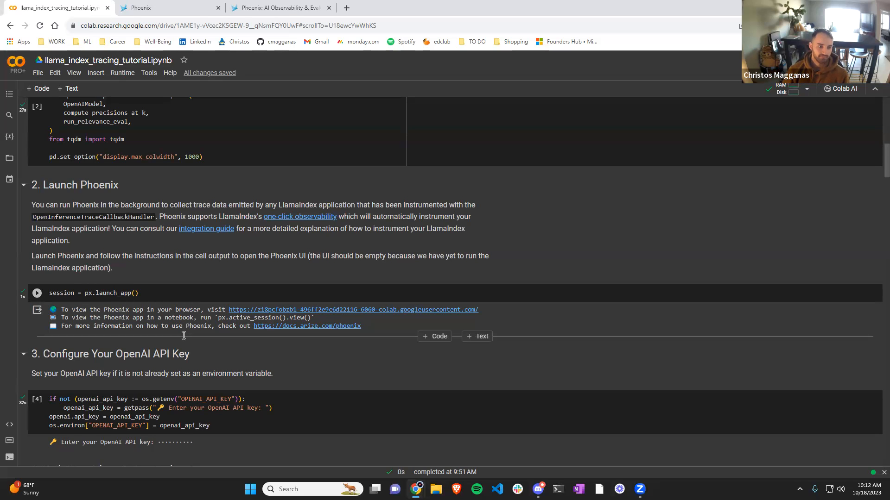
scroll(down, 3)
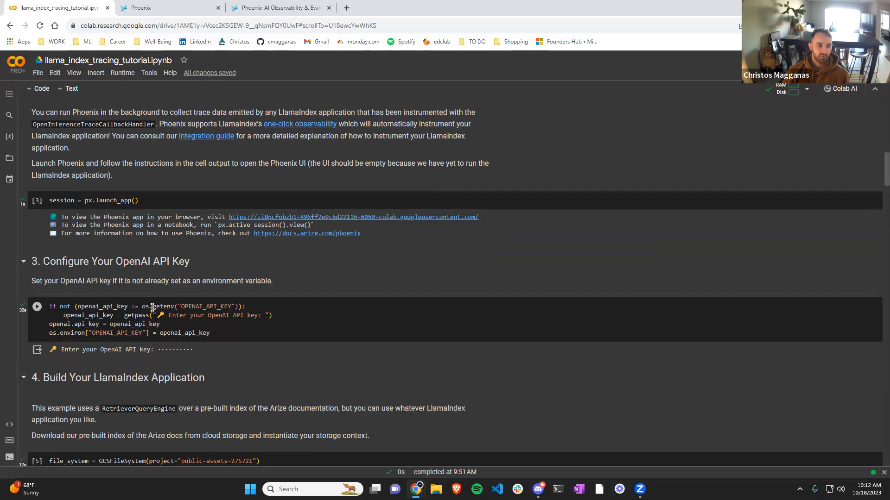
mouse_move(146, 307)
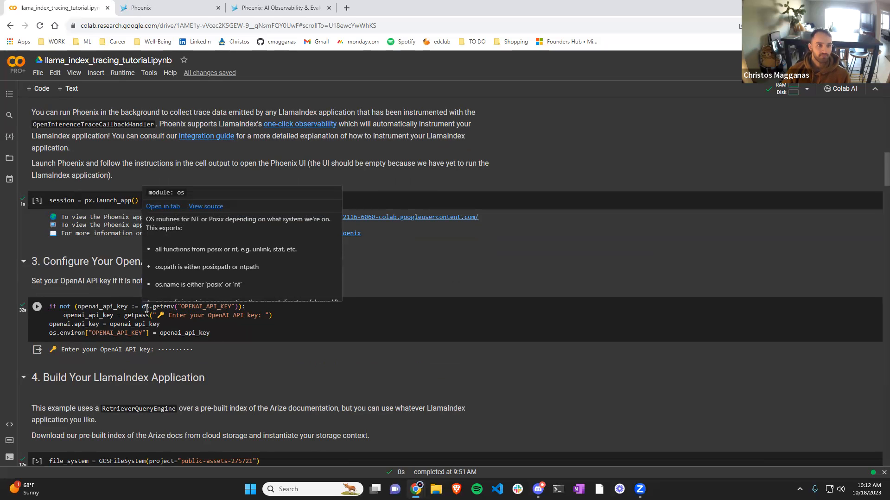
scroll(down, 3)
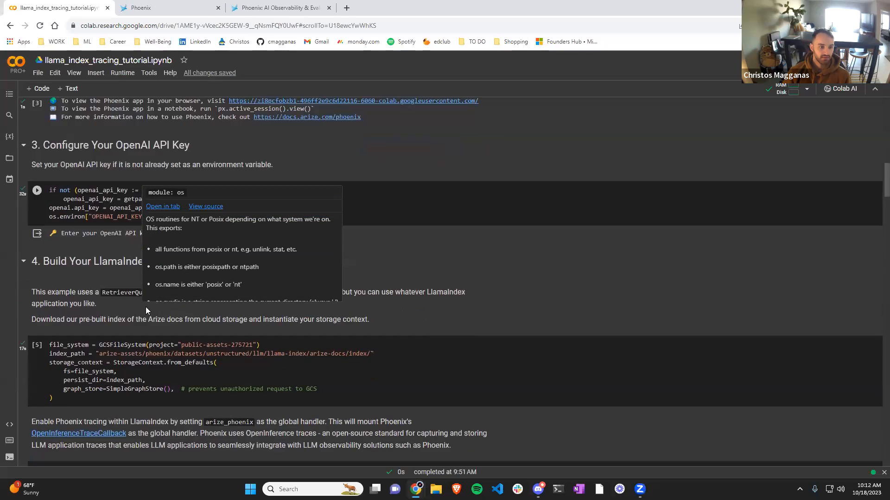
scroll(down, 3)
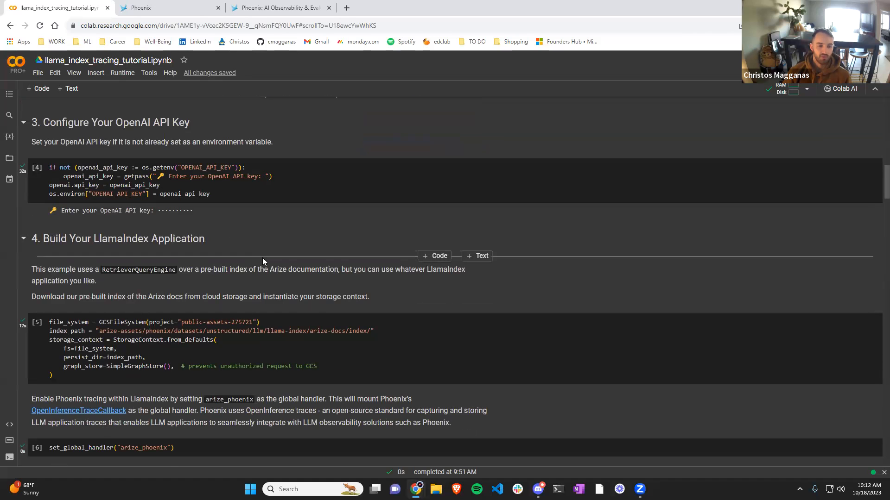
mouse_move(368, 331)
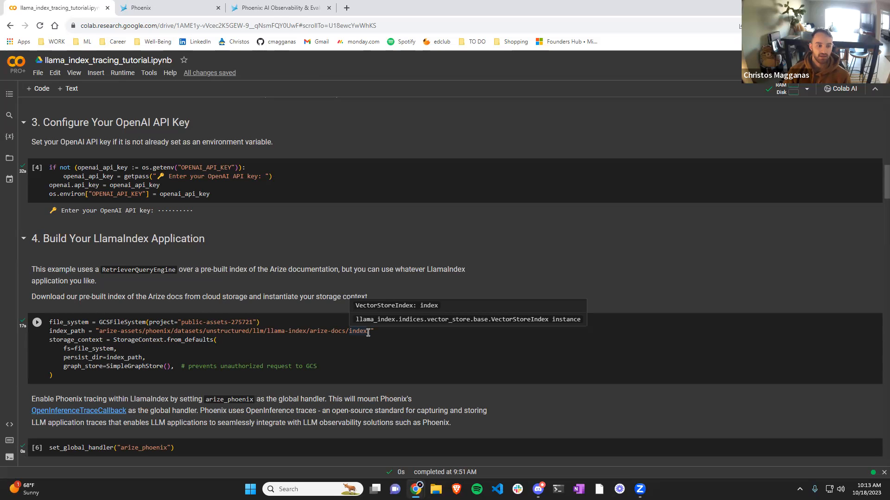
scroll(down, 3)
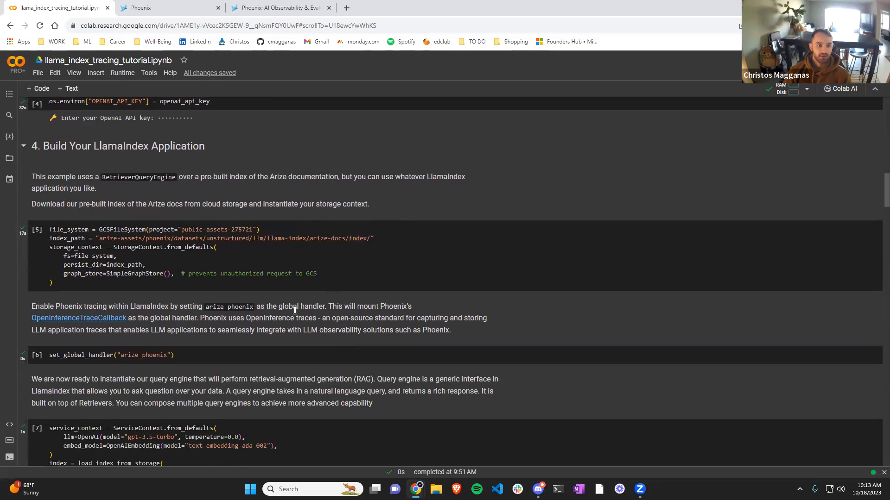
scroll(down, 3)
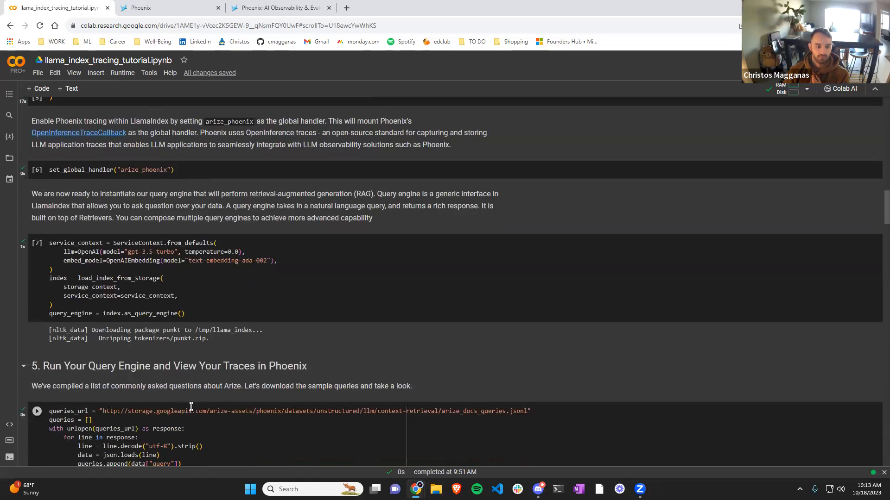
scroll(down, 3)
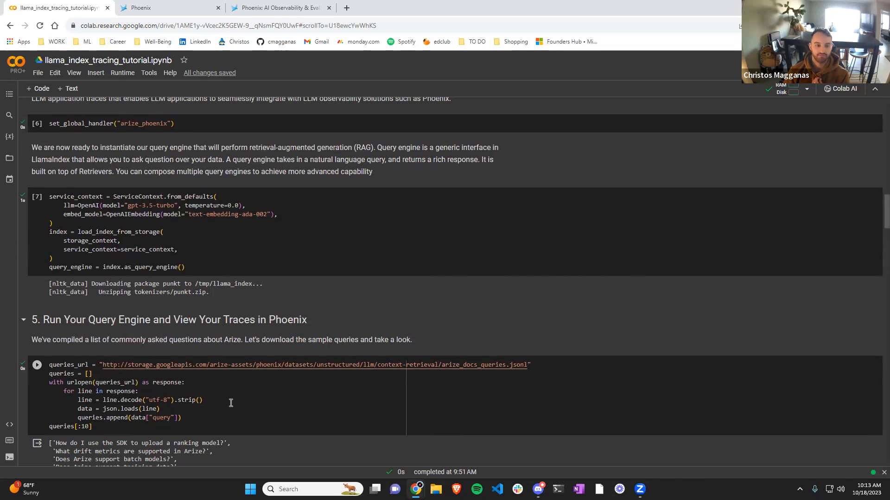
Step: Read the sample Arize query outputs and the AI Engineer answer, then view Phoenix traces
click(36, 365)
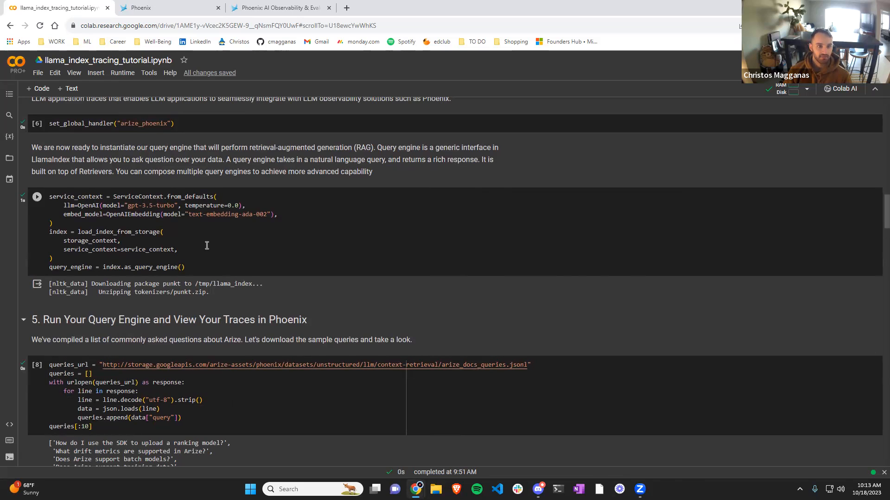
scroll(down, 3)
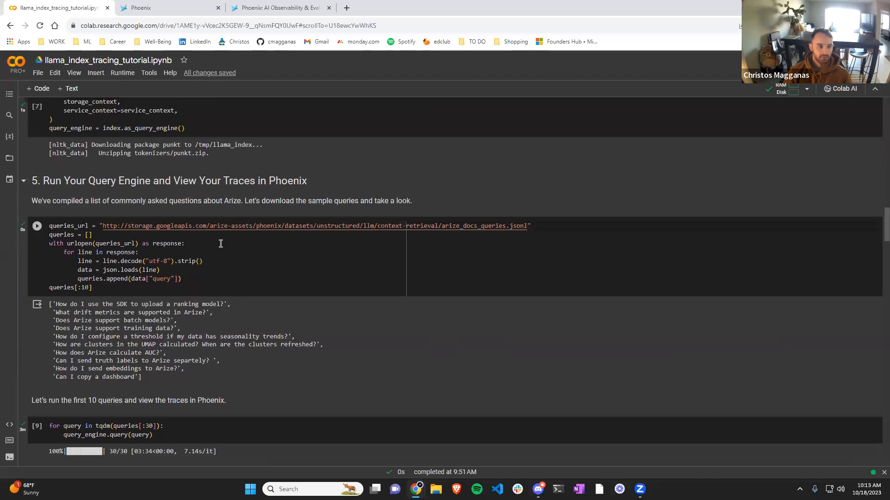
scroll(down, 3)
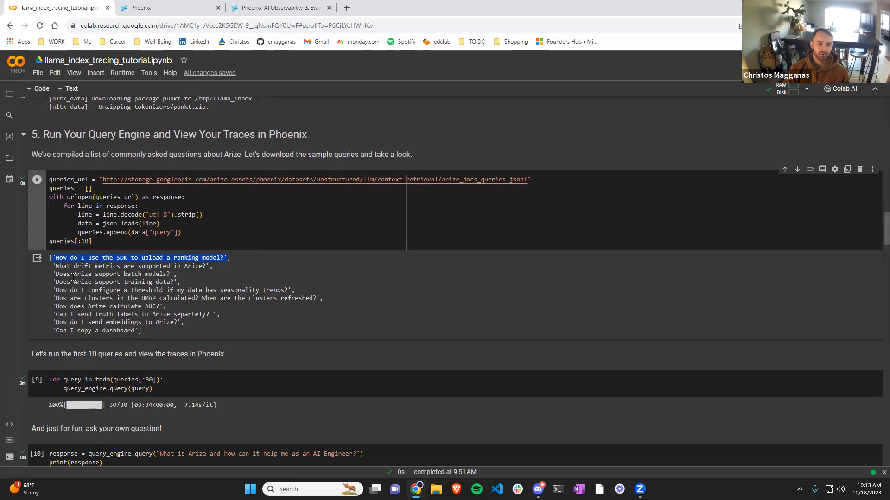
scroll(down, 3)
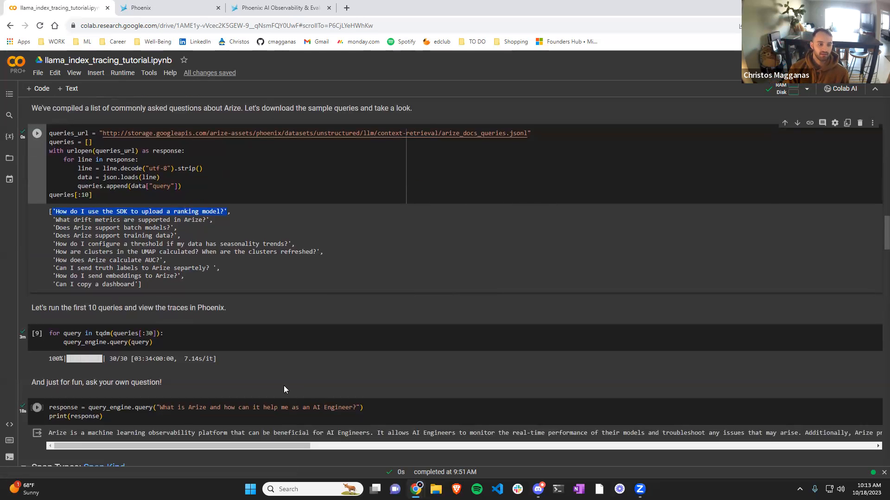
mouse_move(159, 410)
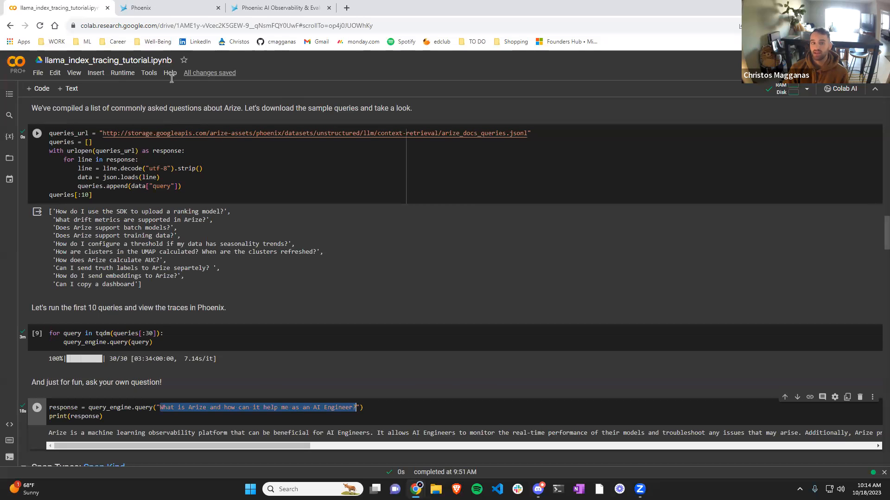
click(164, 7)
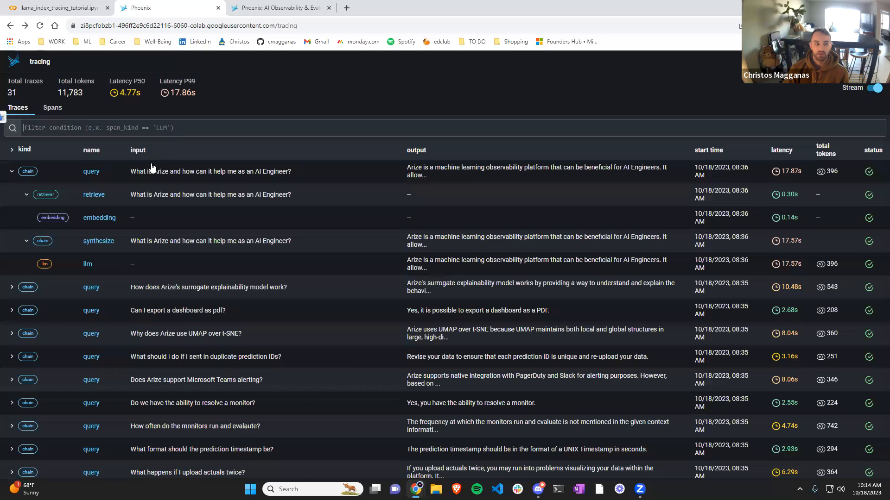
mouse_move(152, 175)
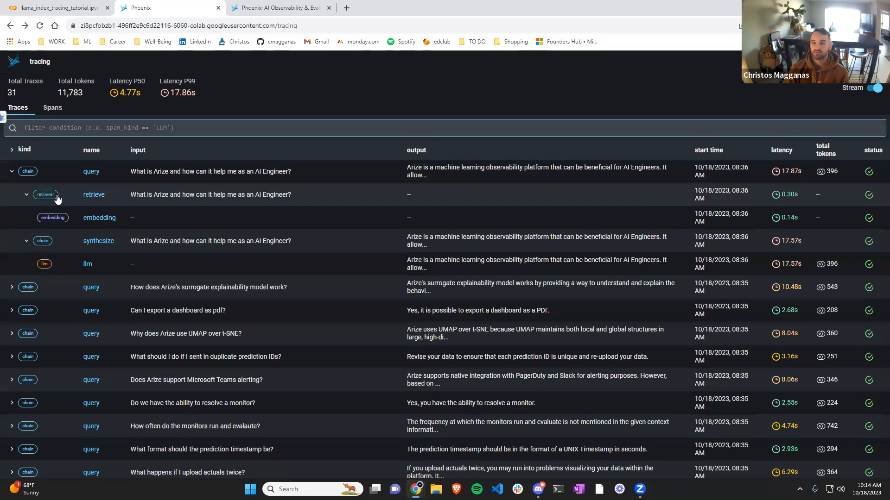
Step: Open the top 'query' trace for the AI Engineer question in Trace Details
click(90, 171)
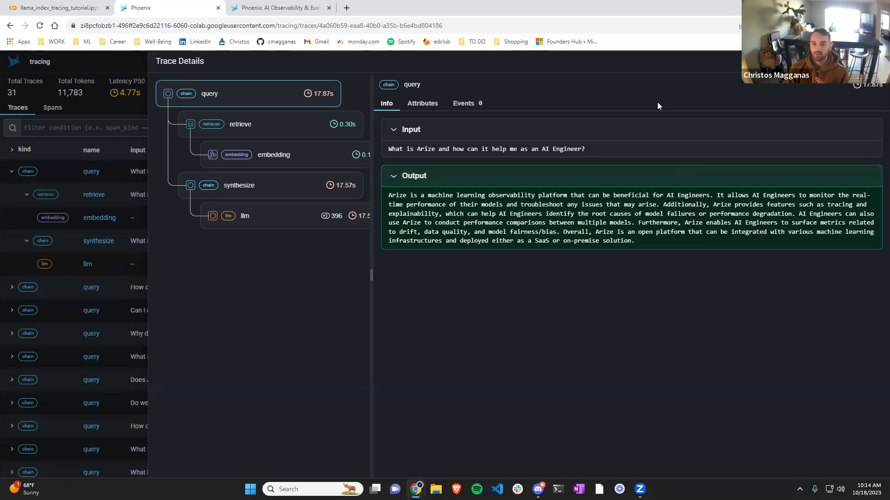
Step: Select the retrieve span to show its input question and two scored Arize documents
click(240, 123)
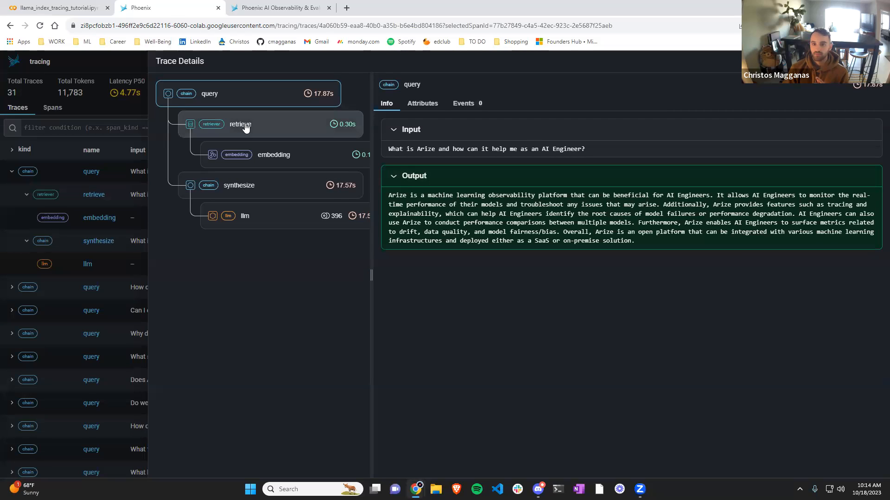
click(240, 124)
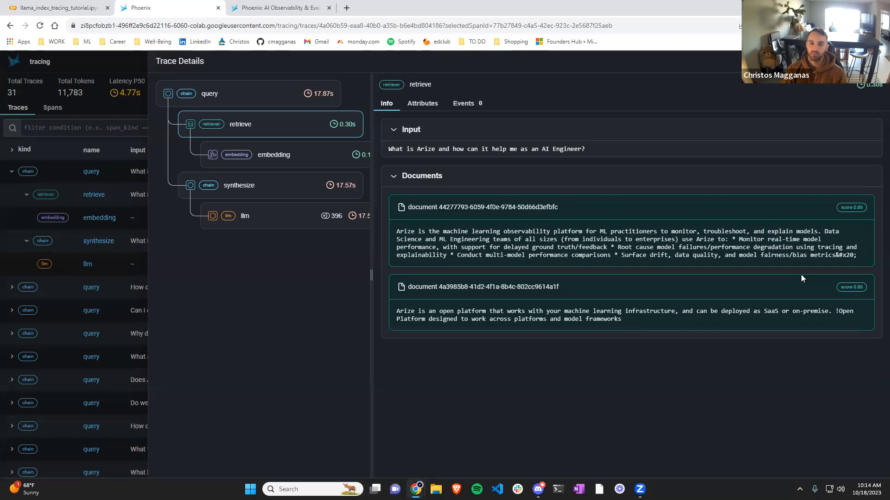
mouse_move(872, 213)
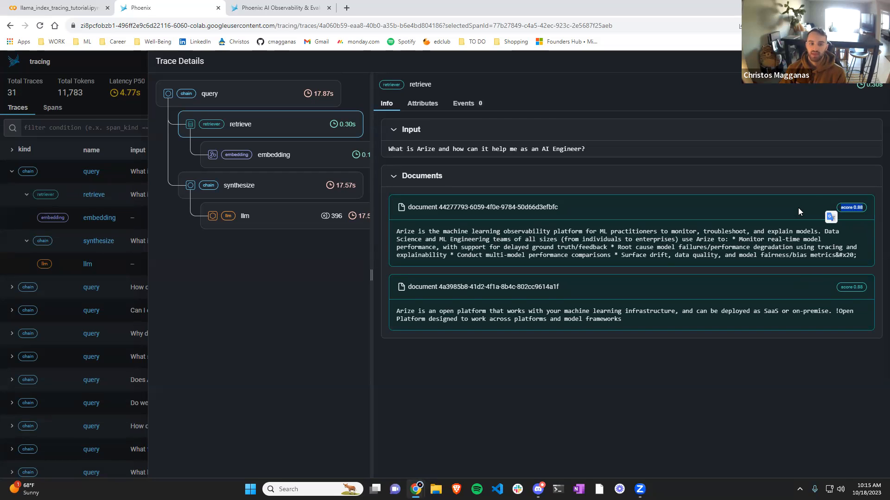
mouse_move(529, 63)
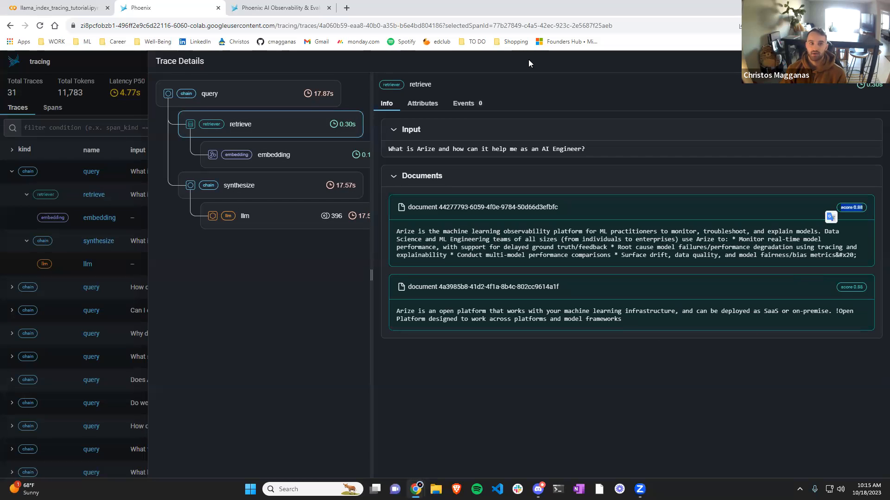
Step: Return to Colab and scroll past the custom answer to the Span Types section
click(54, 7)
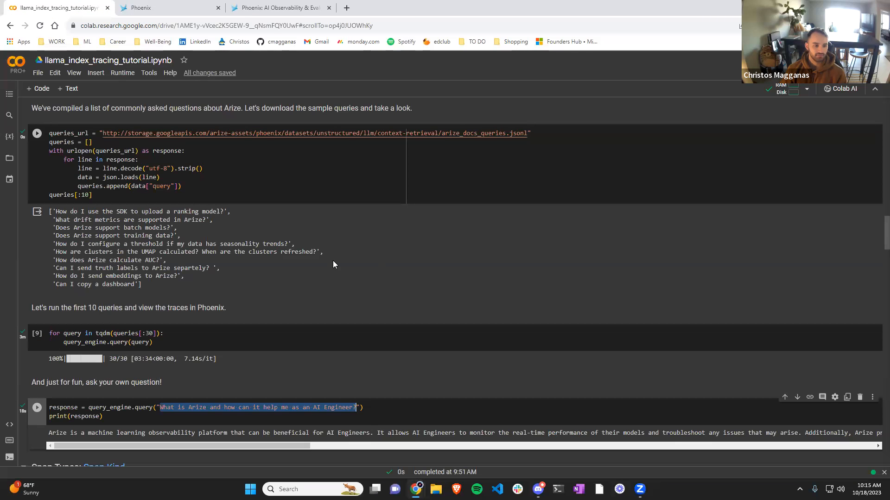
scroll(down, 3)
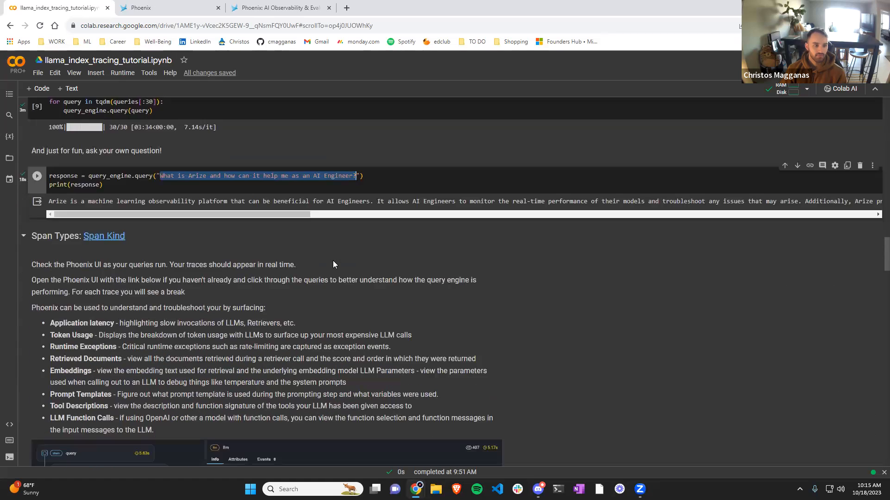
scroll(down, 3)
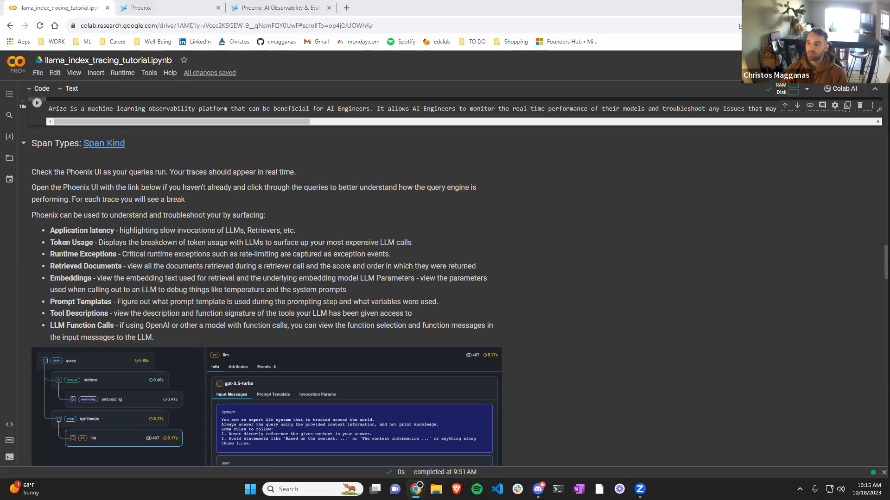
mouse_move(616, 98)
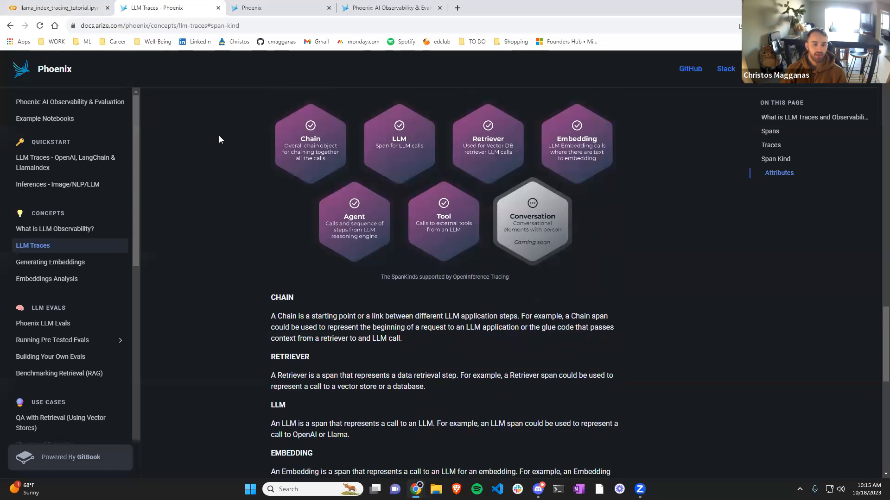
mouse_move(309, 341)
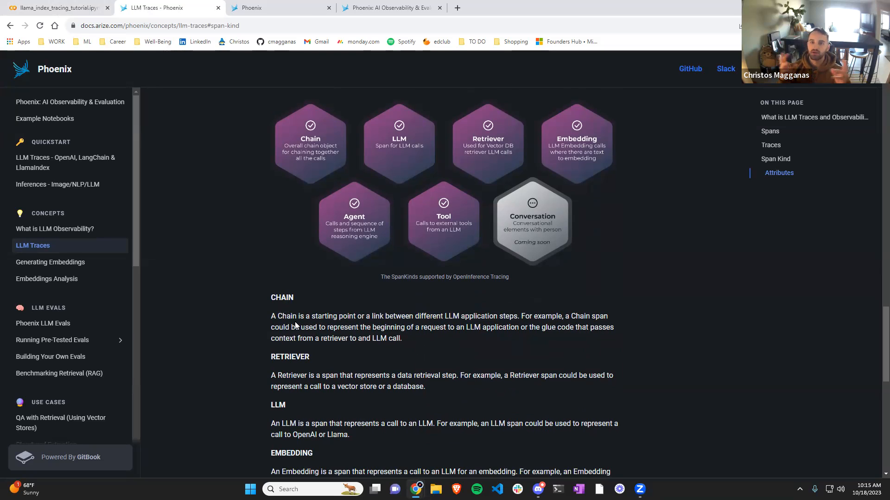
mouse_move(274, 354)
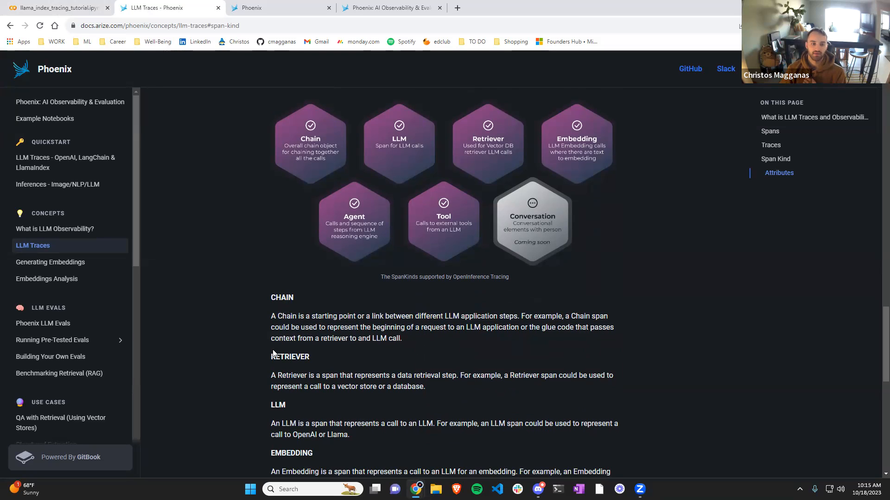
mouse_move(445, 399)
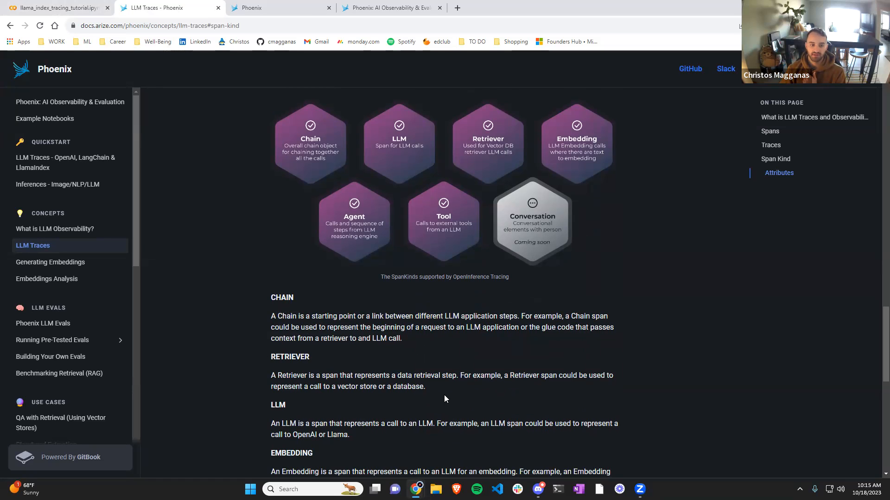
scroll(down, 3)
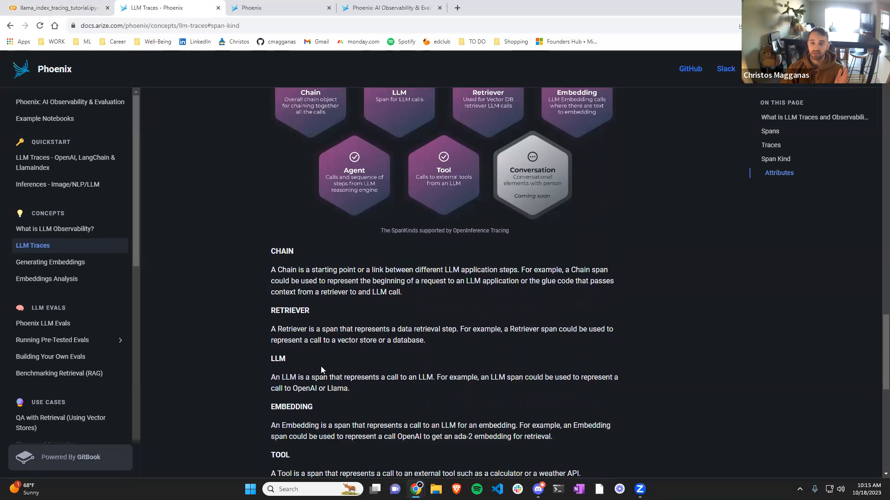
mouse_move(300, 357)
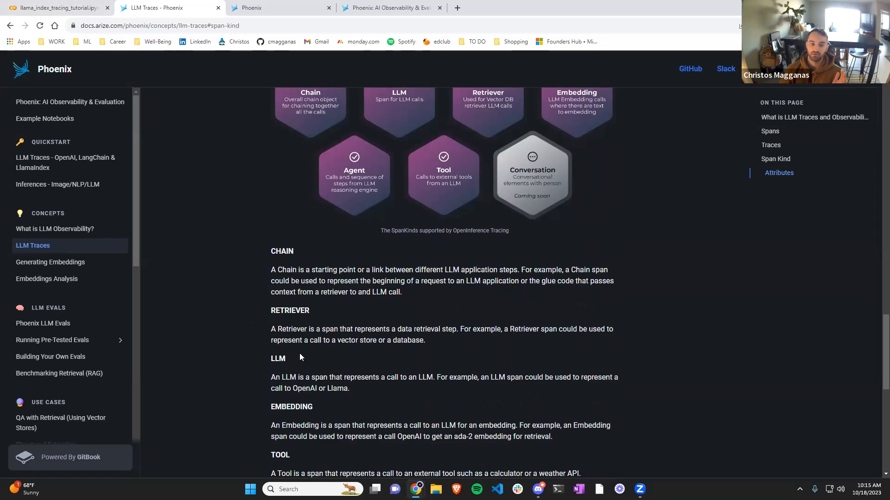
mouse_move(308, 361)
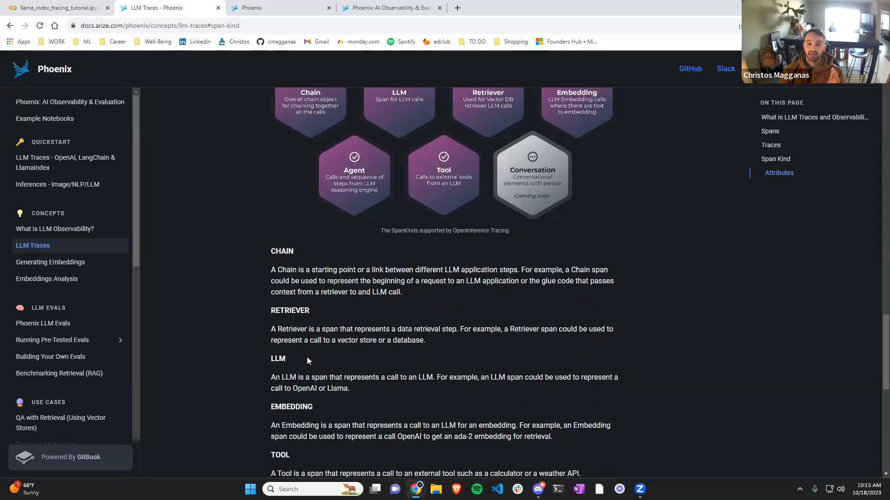
mouse_move(363, 380)
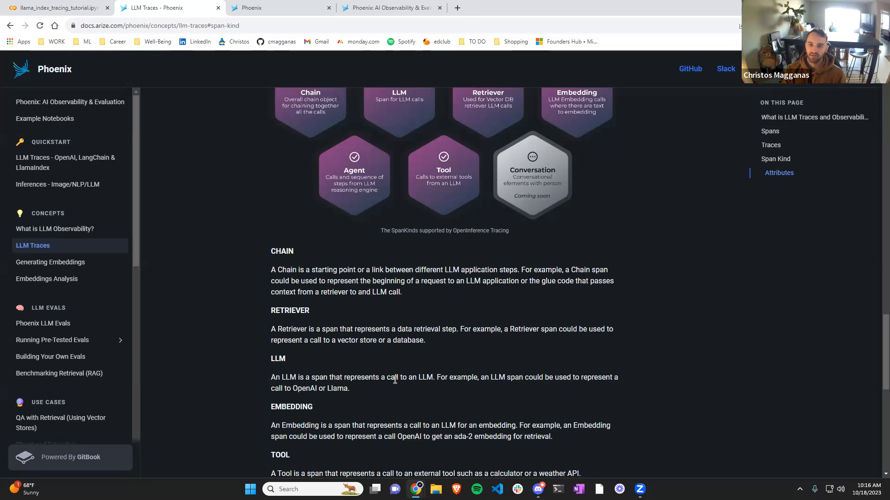
mouse_move(333, 343)
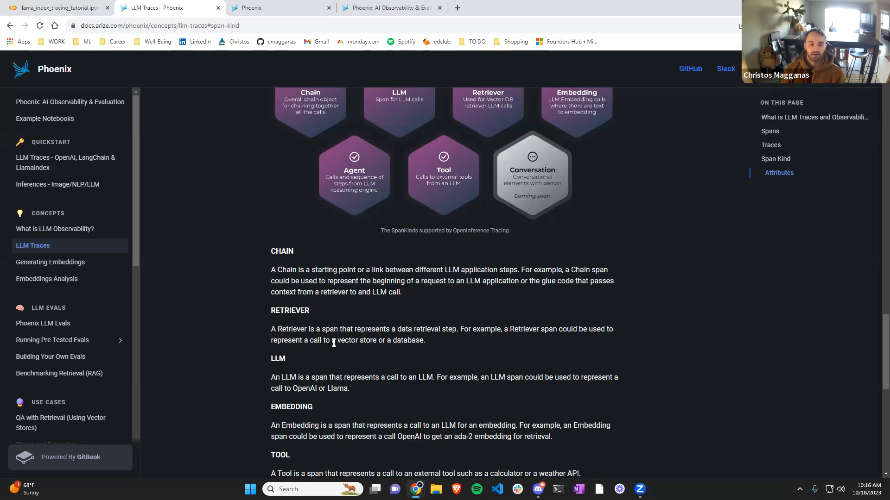
scroll(down, 3)
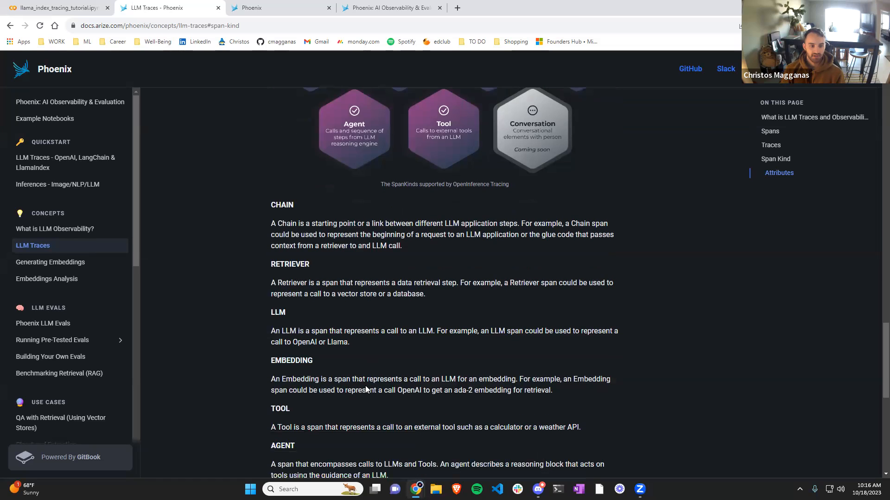
scroll(down, 3)
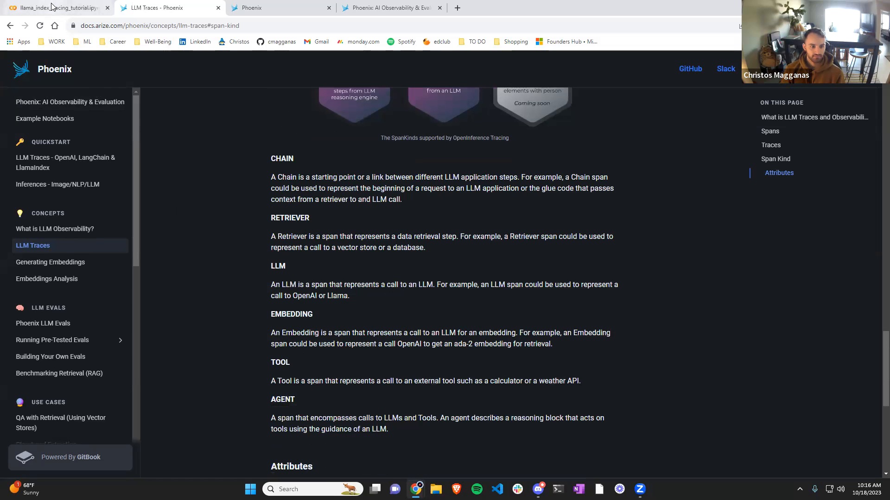
Step: Show the retrieve span's Attributes with document ids, scores and content in Phoenix
click(54, 7)
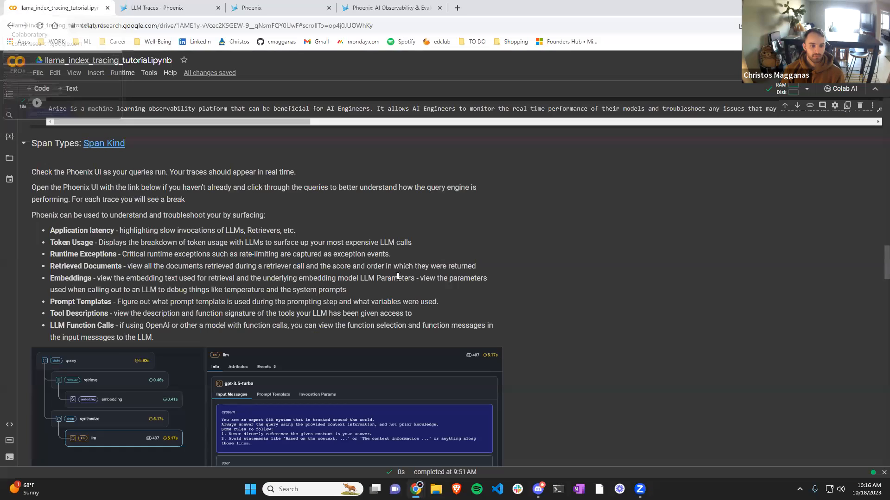
scroll(down, 3)
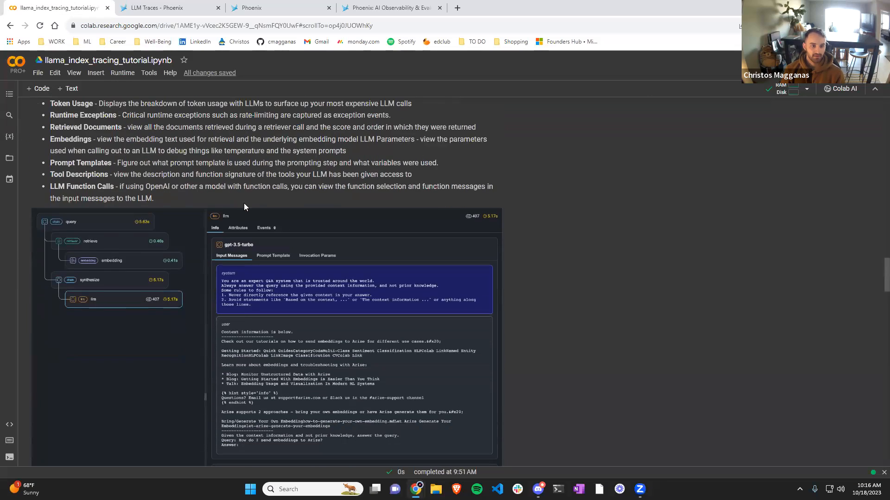
click(168, 7)
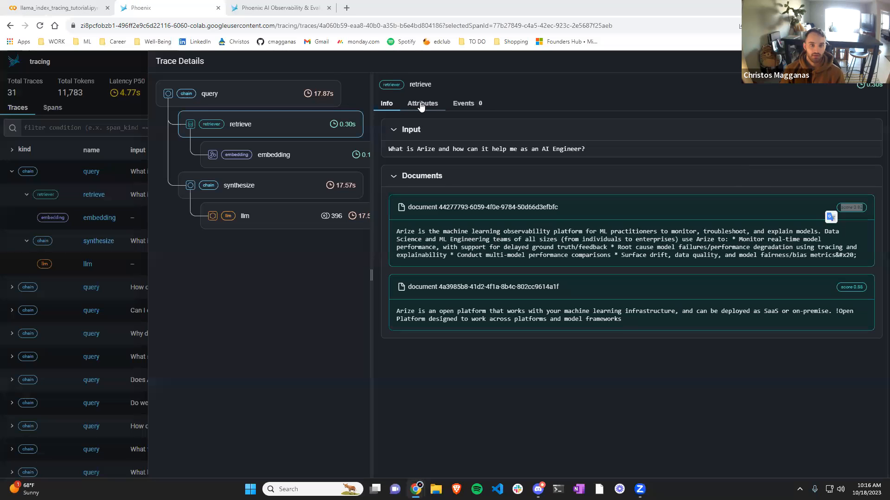
click(423, 103)
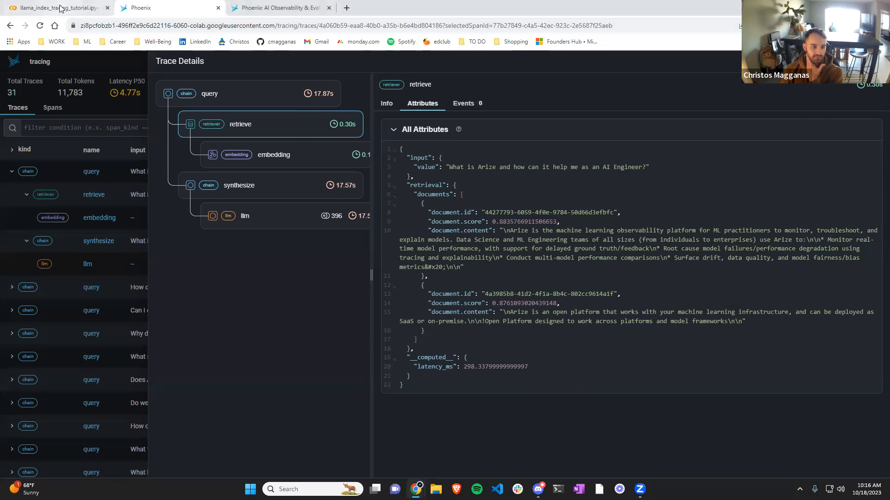
click(54, 8)
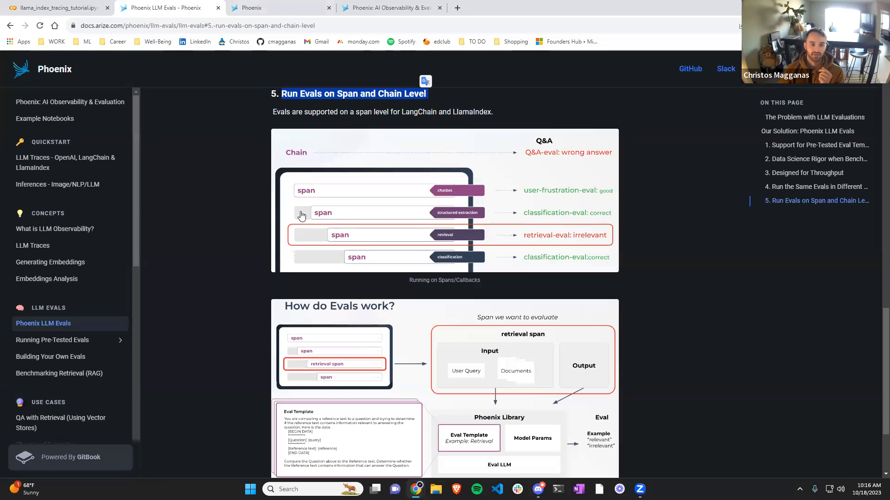
mouse_move(541, 250)
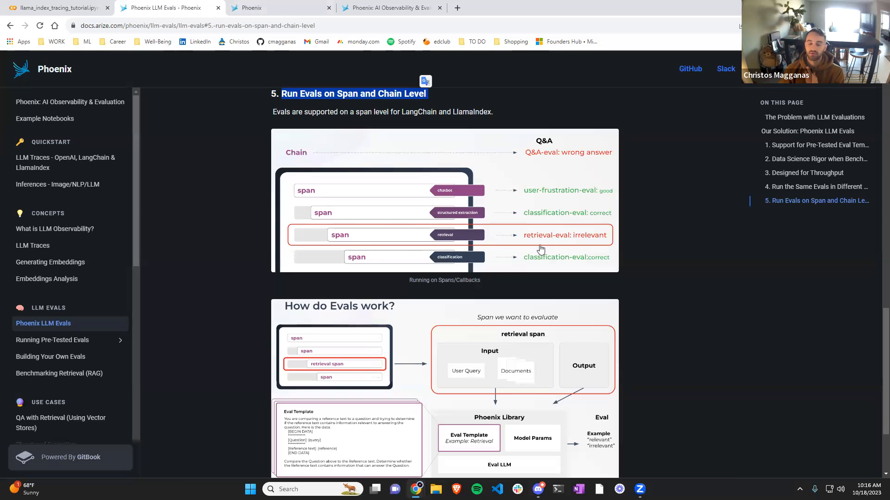
mouse_move(593, 246)
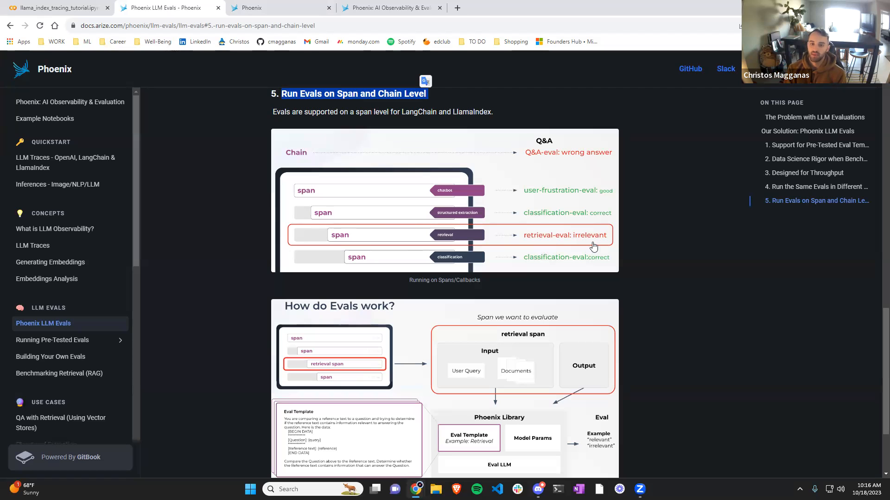
Step: Scroll the LLM Evals page to the 'How do Evals work?' retrieval-span diagram
scroll(down, 3)
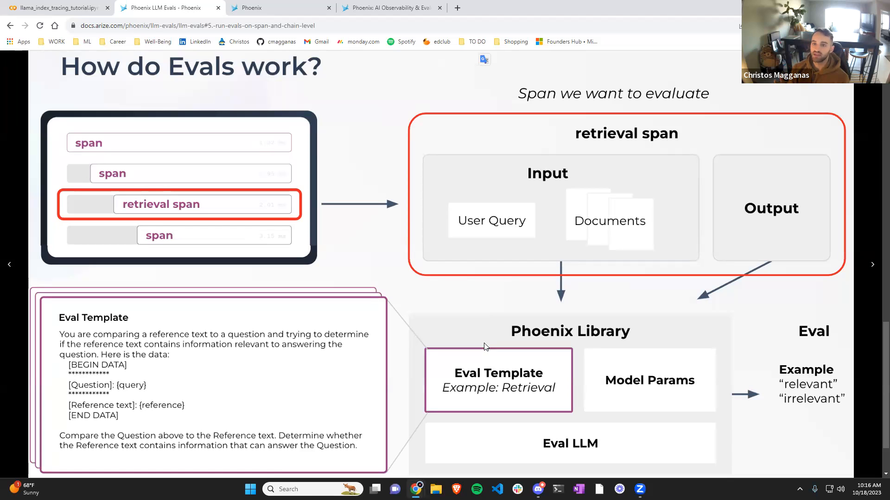
mouse_move(65, 345)
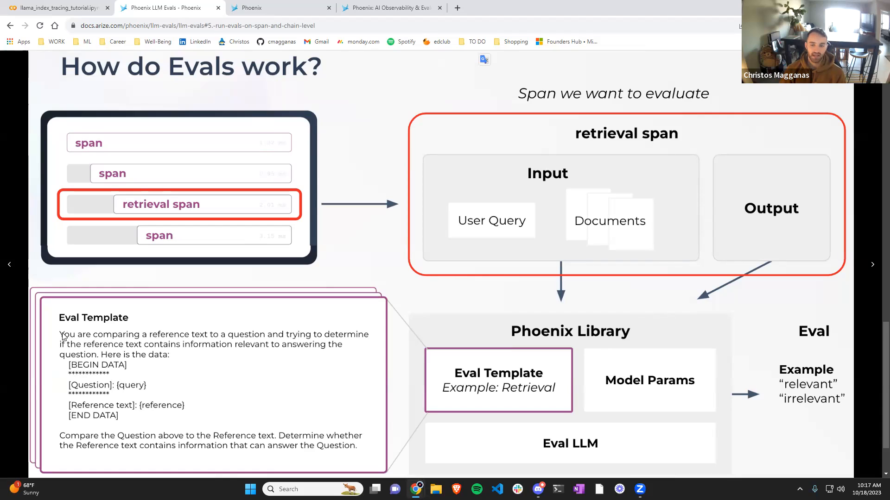
mouse_move(322, 338)
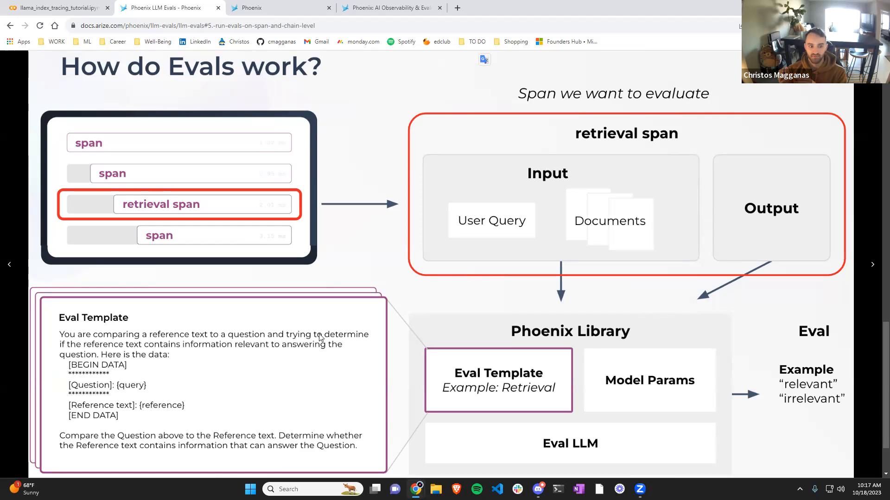
mouse_move(799, 343)
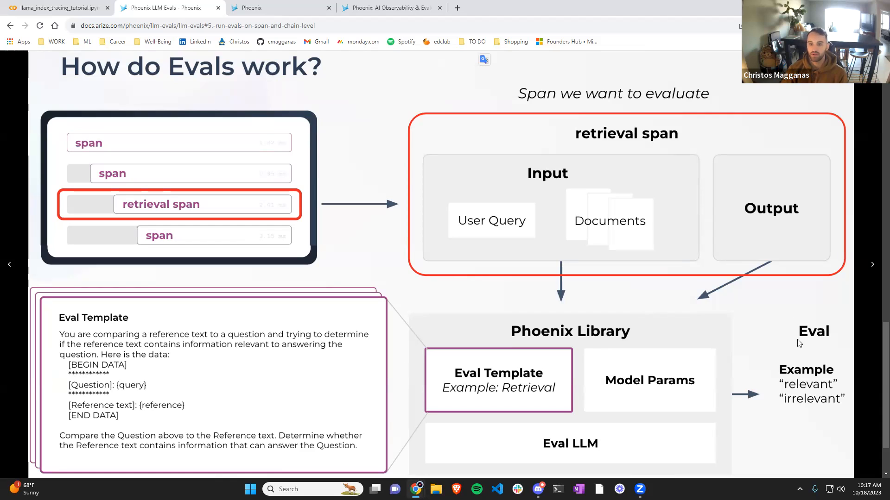
mouse_move(762, 350)
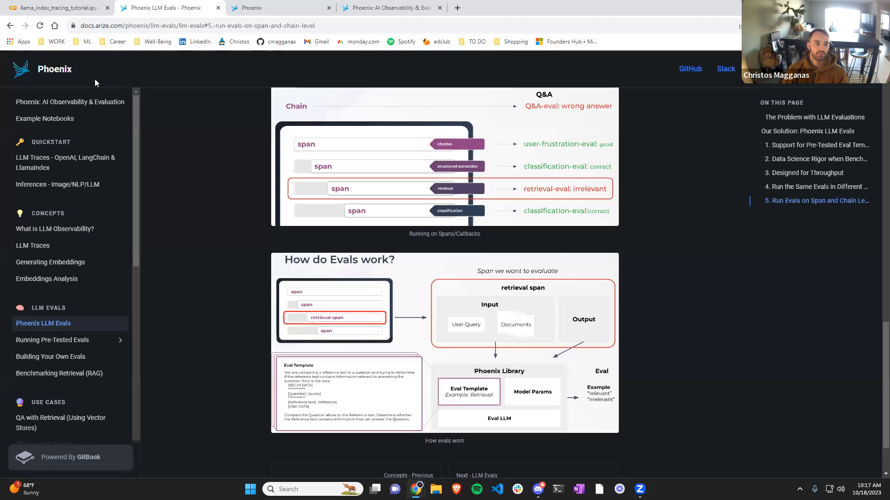
Step: Scroll to section 6's exported retriever spans table and highlight the first span's query
click(54, 8)
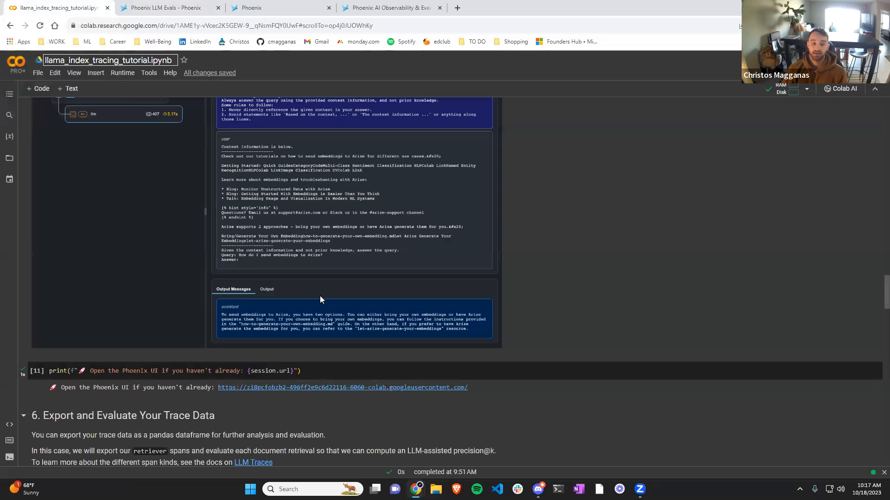
scroll(down, 3)
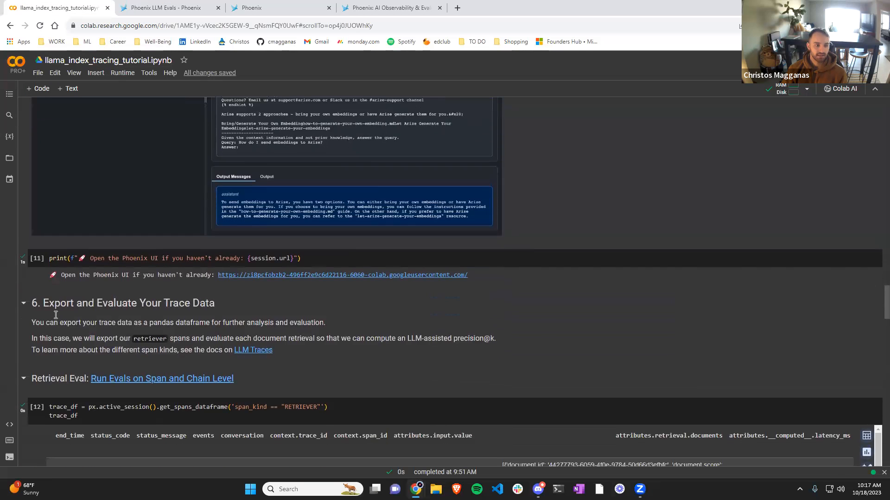
scroll(down, 3)
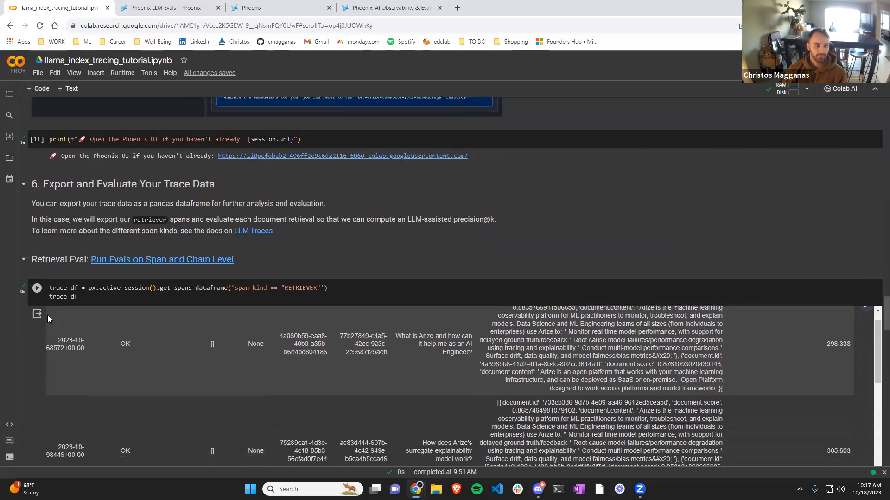
scroll(down, 3)
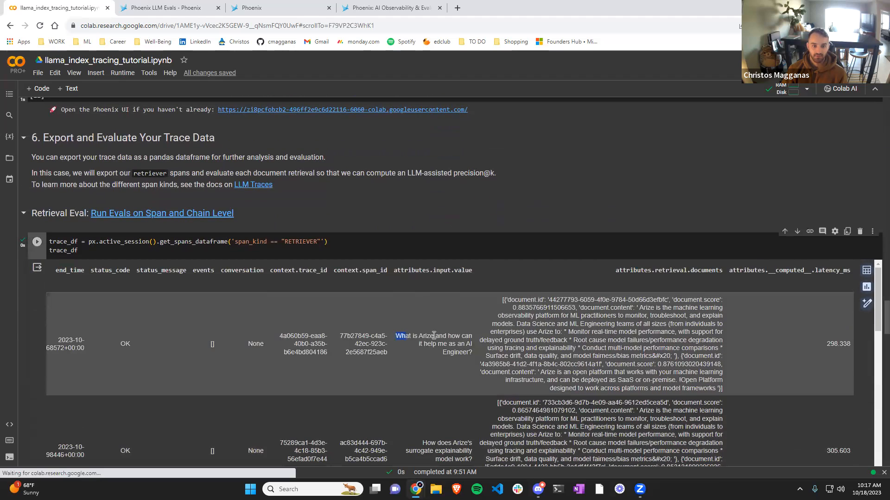
double_click(434, 343)
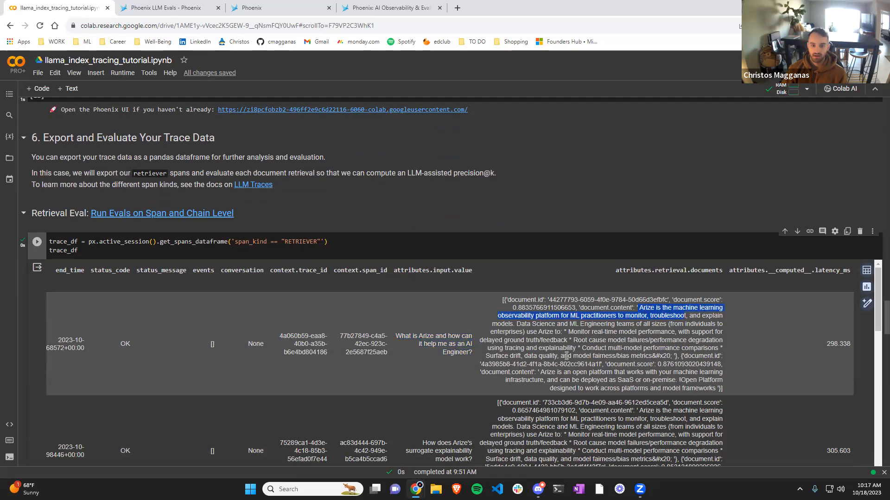
mouse_move(30, 323)
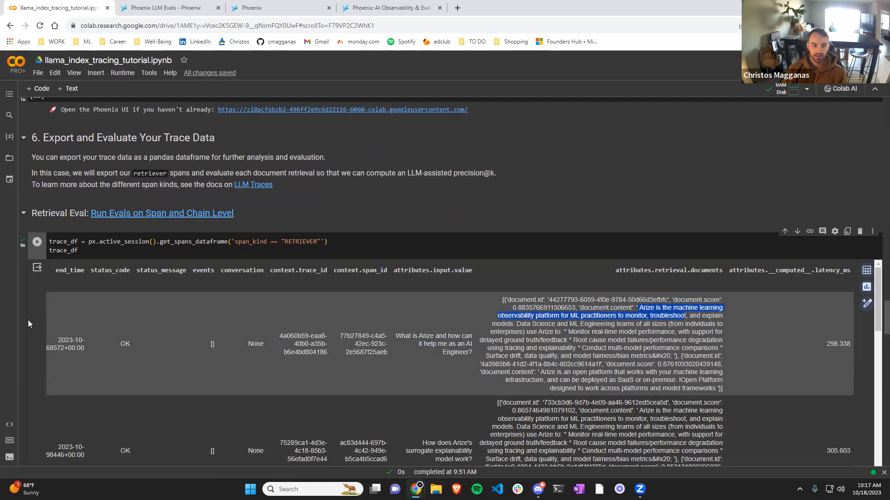
Step: Scroll down to the GPT-4 relevance eval cell's output with precision@k columns
scroll(down, 3)
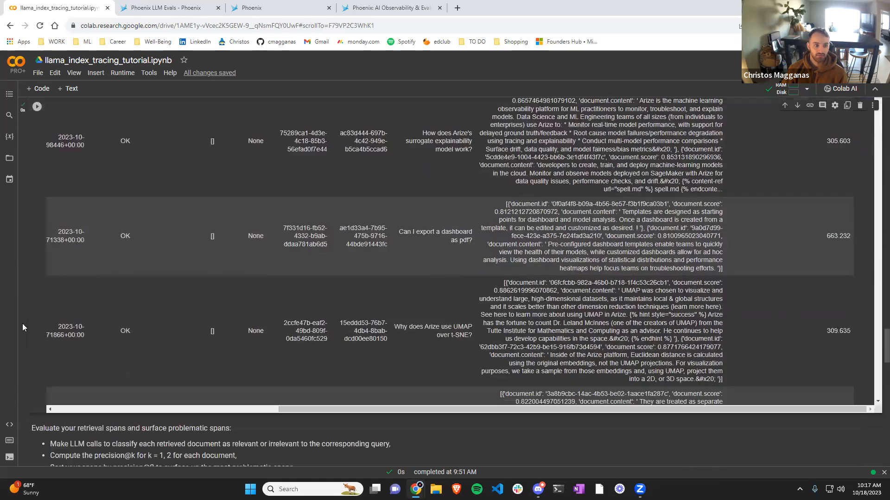
scroll(down, 3)
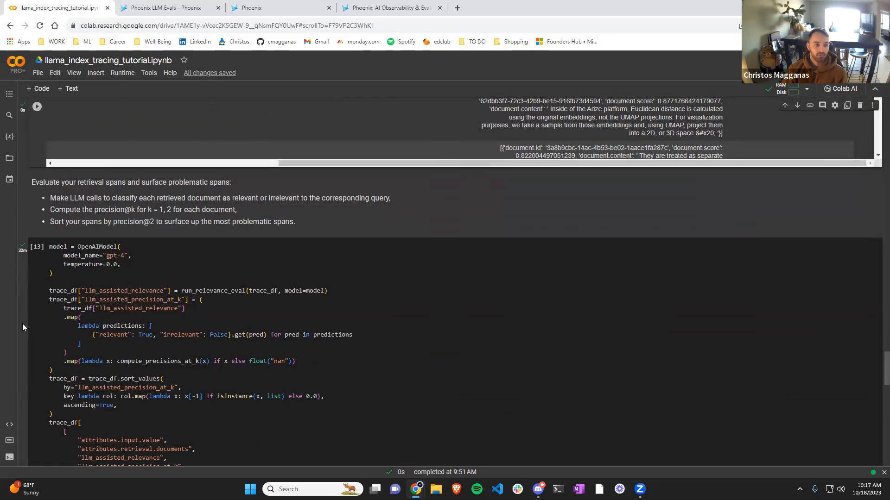
scroll(down, 3)
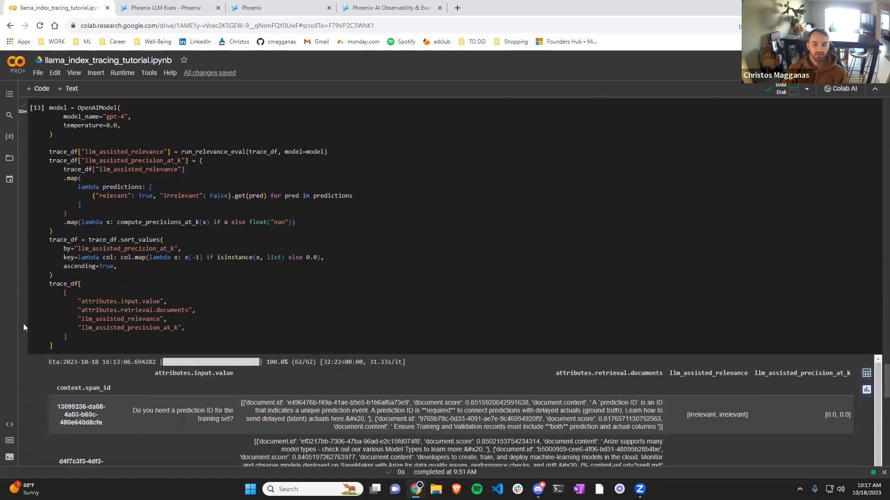
Step: Scroll through cell 13's llm_assisted_relevance and precision_at_k table, highlighting a relevant label
scroll(up, 3)
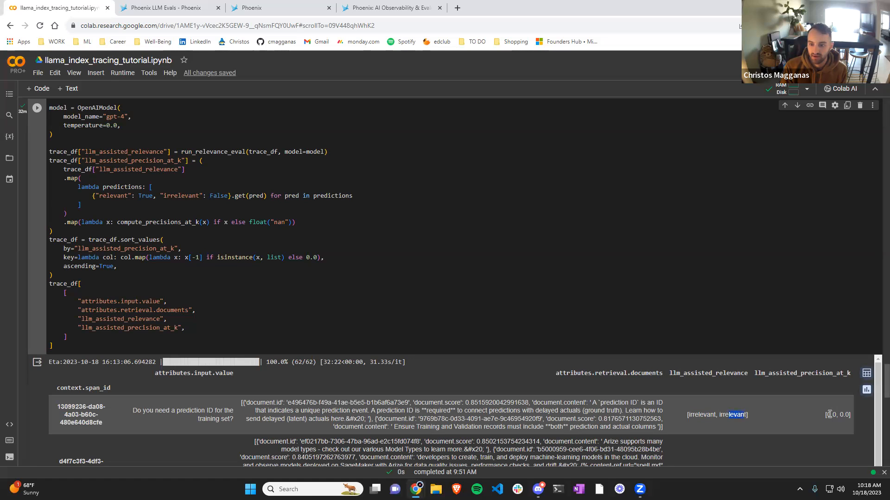
mouse_move(751, 412)
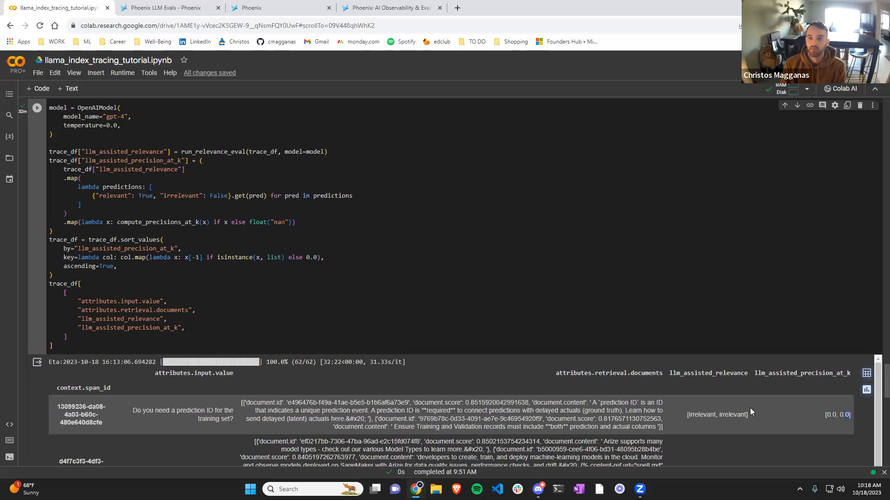
mouse_move(645, 400)
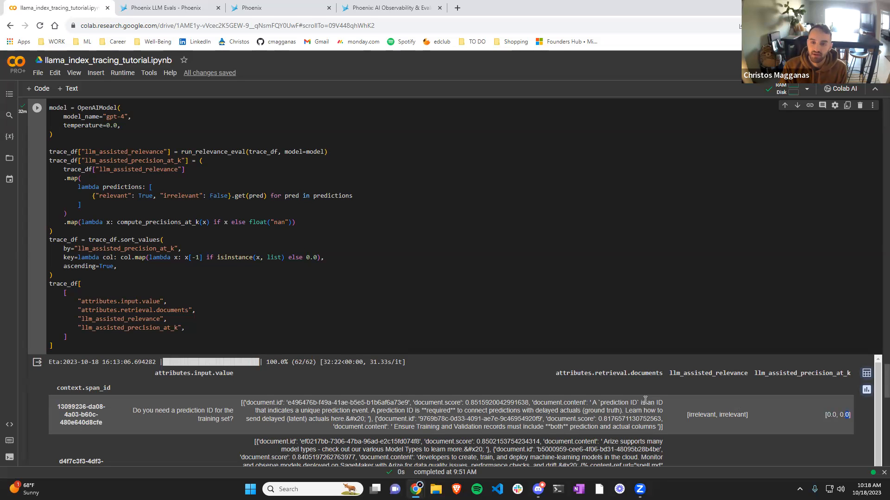
scroll(down, 3)
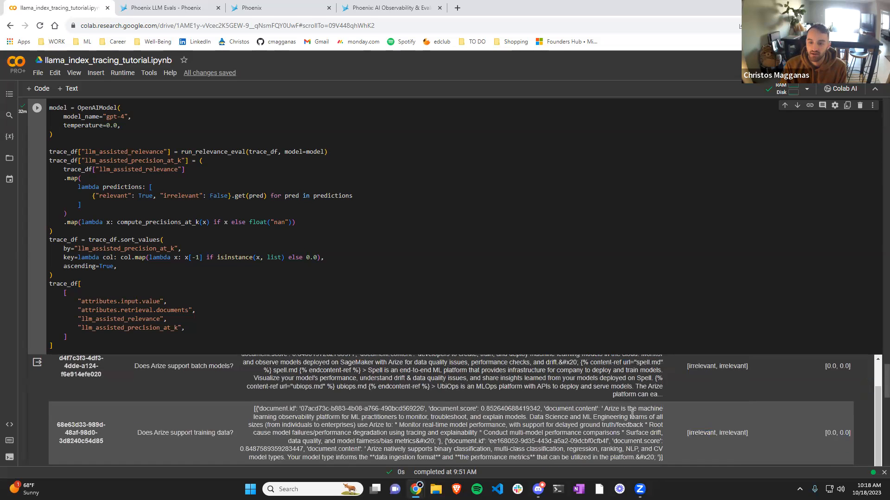
scroll(down, 3)
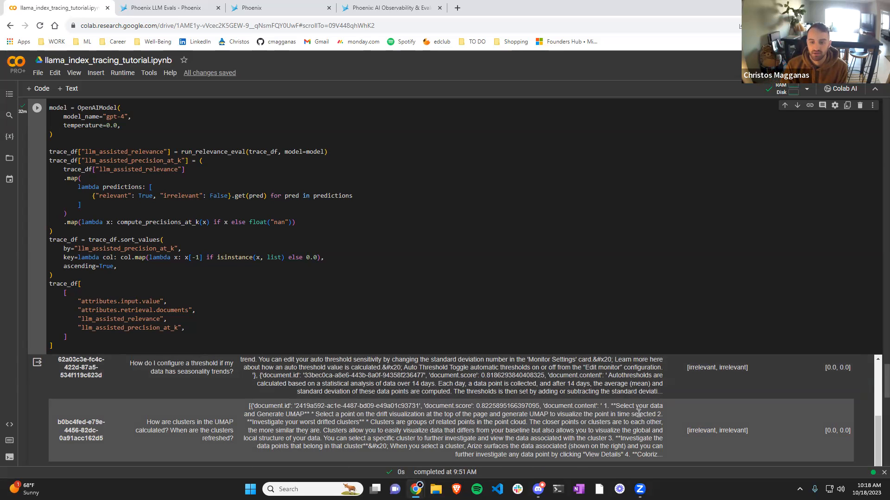
scroll(down, 3)
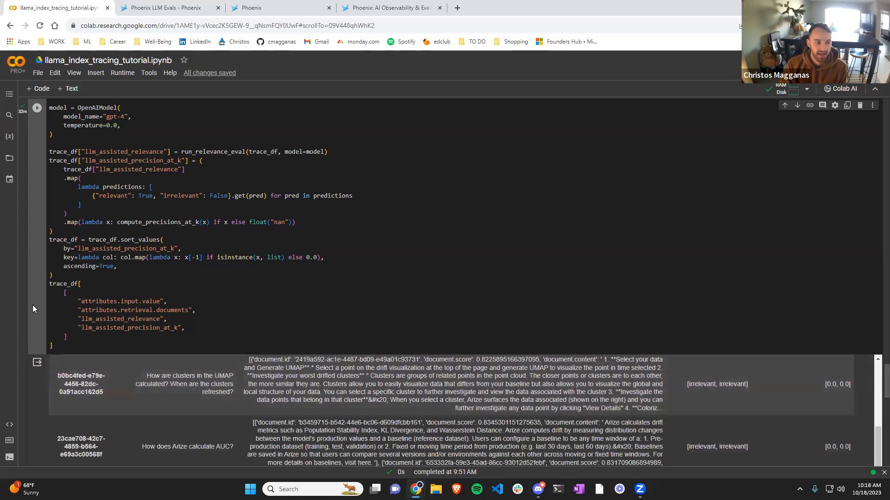
scroll(down, 3)
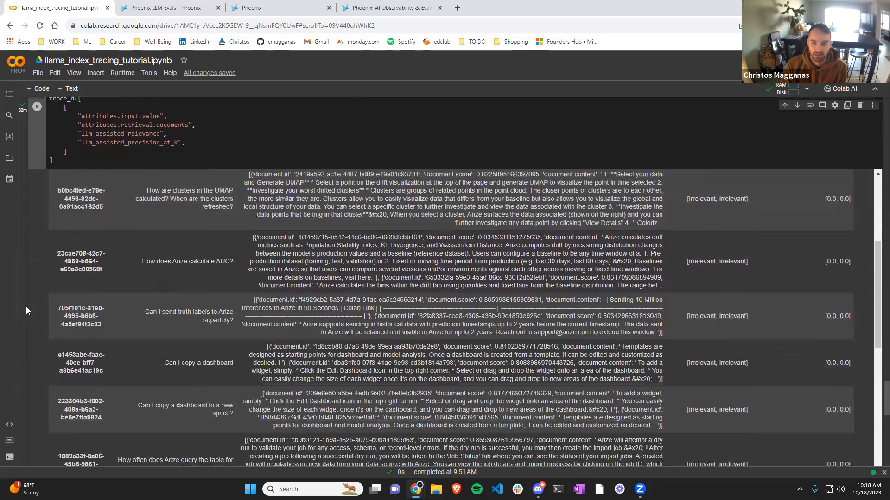
scroll(down, 3)
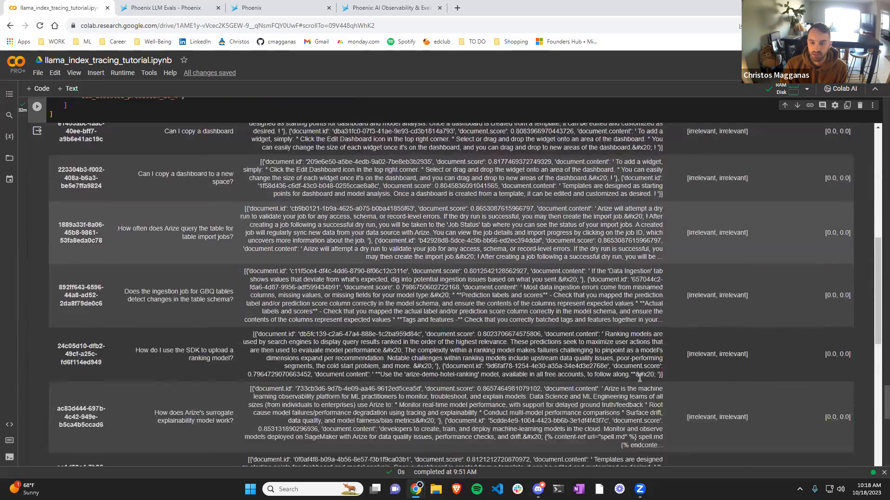
scroll(down, 3)
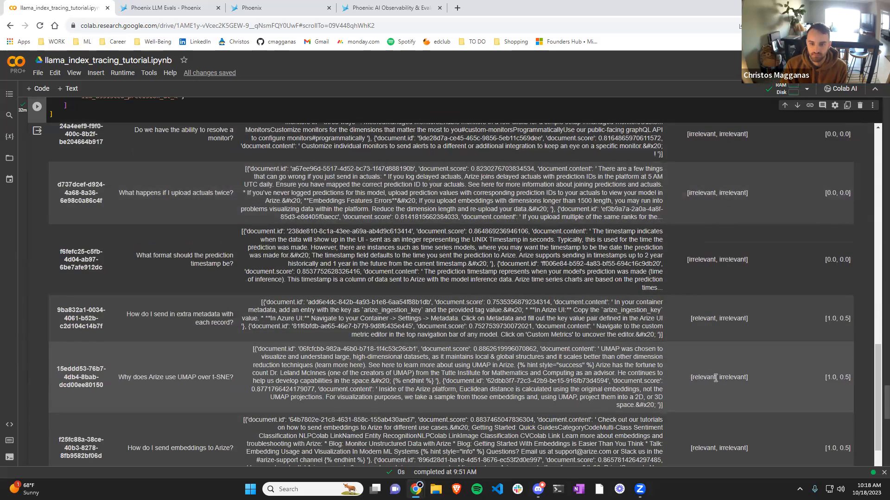
double_click(701, 377)
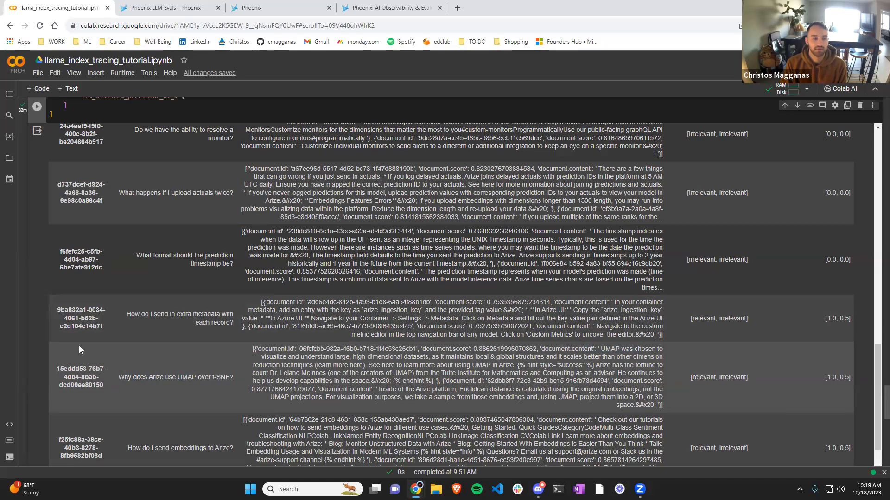
Step: Scroll down to the notebook's section 7, Final Thoughts
scroll(down, 3)
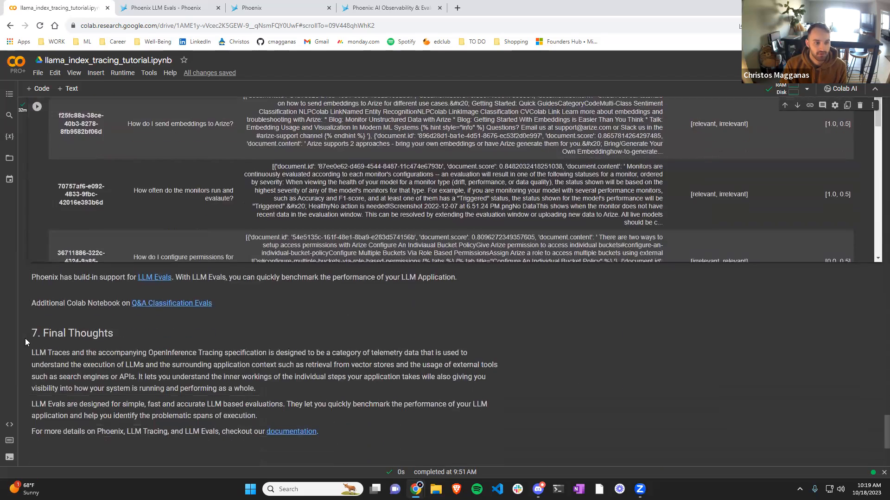
scroll(down, 3)
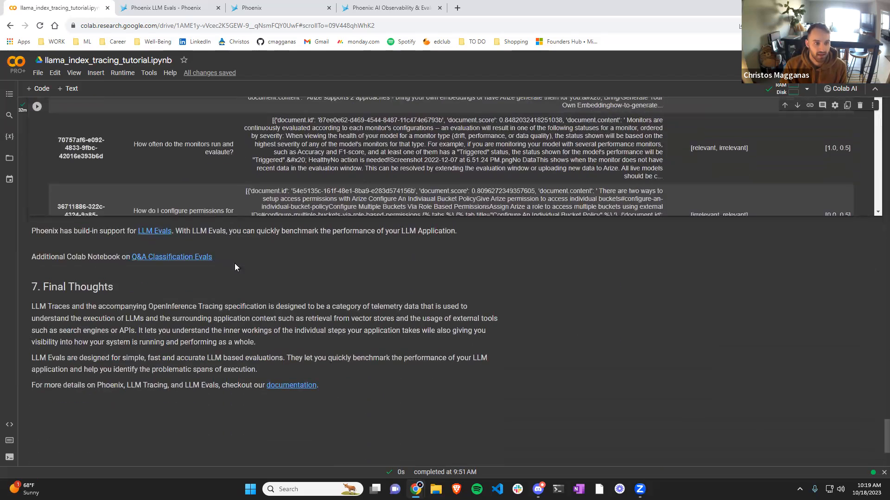
mouse_move(182, 220)
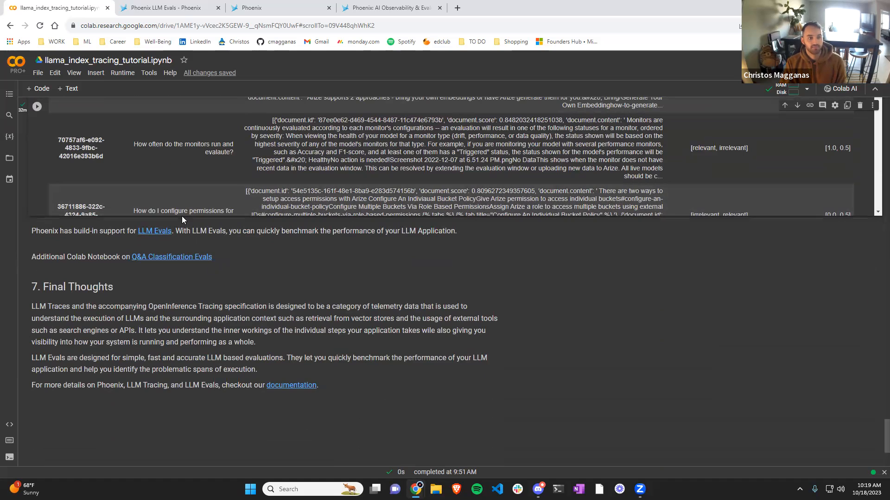
mouse_move(210, 256)
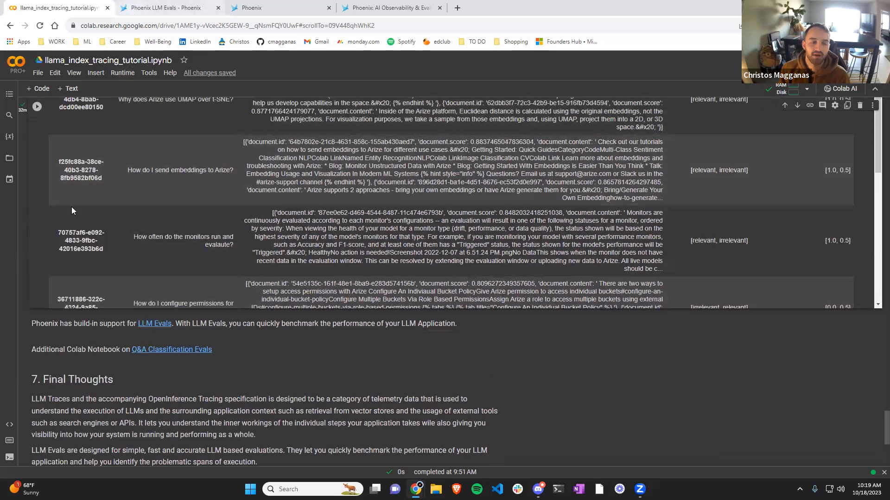
scroll(up, 3)
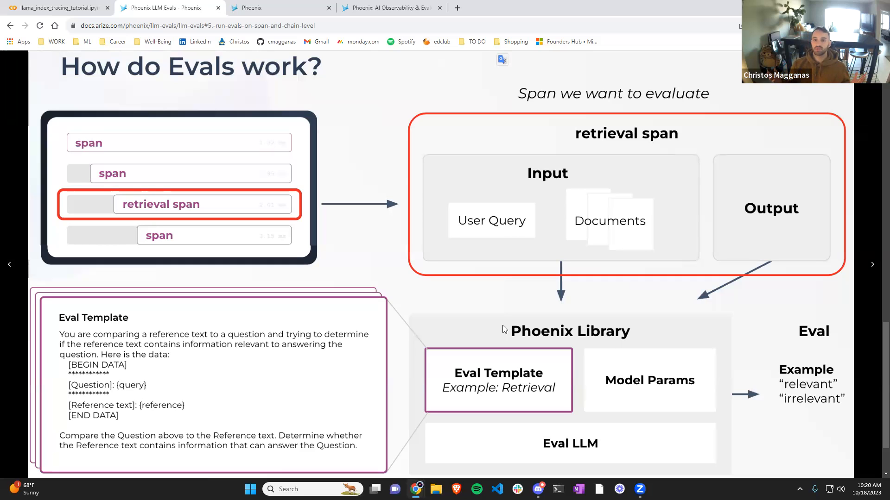
mouse_move(397, 267)
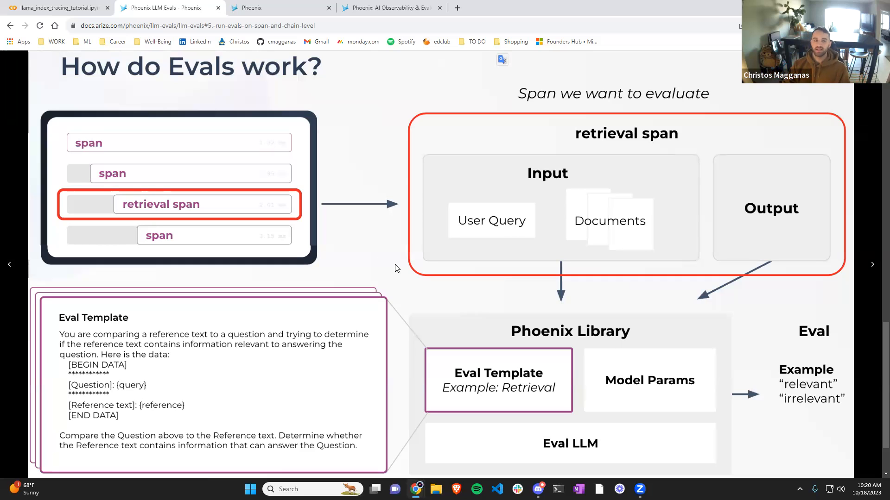
mouse_move(610, 74)
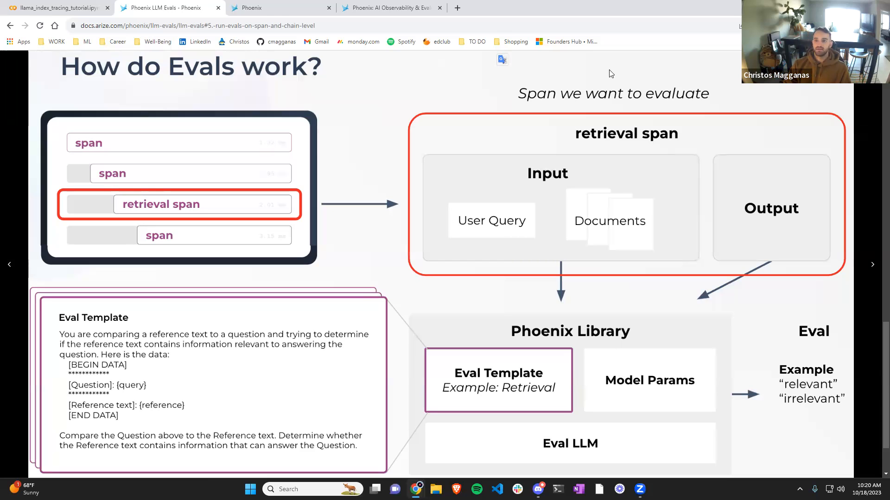